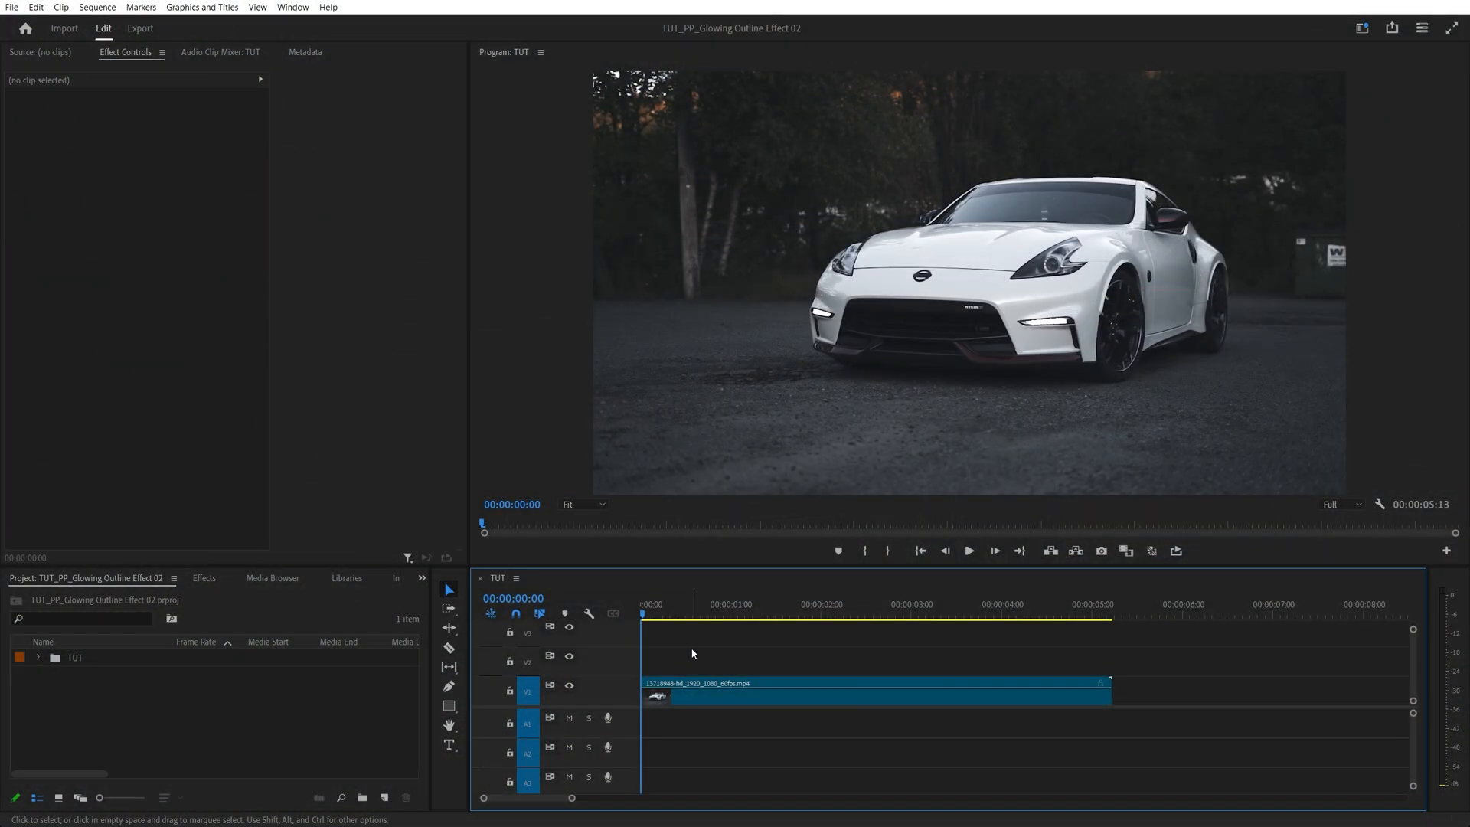
Alt-drag the V1 car clip up to V2 to create a duplicate
key("alt")
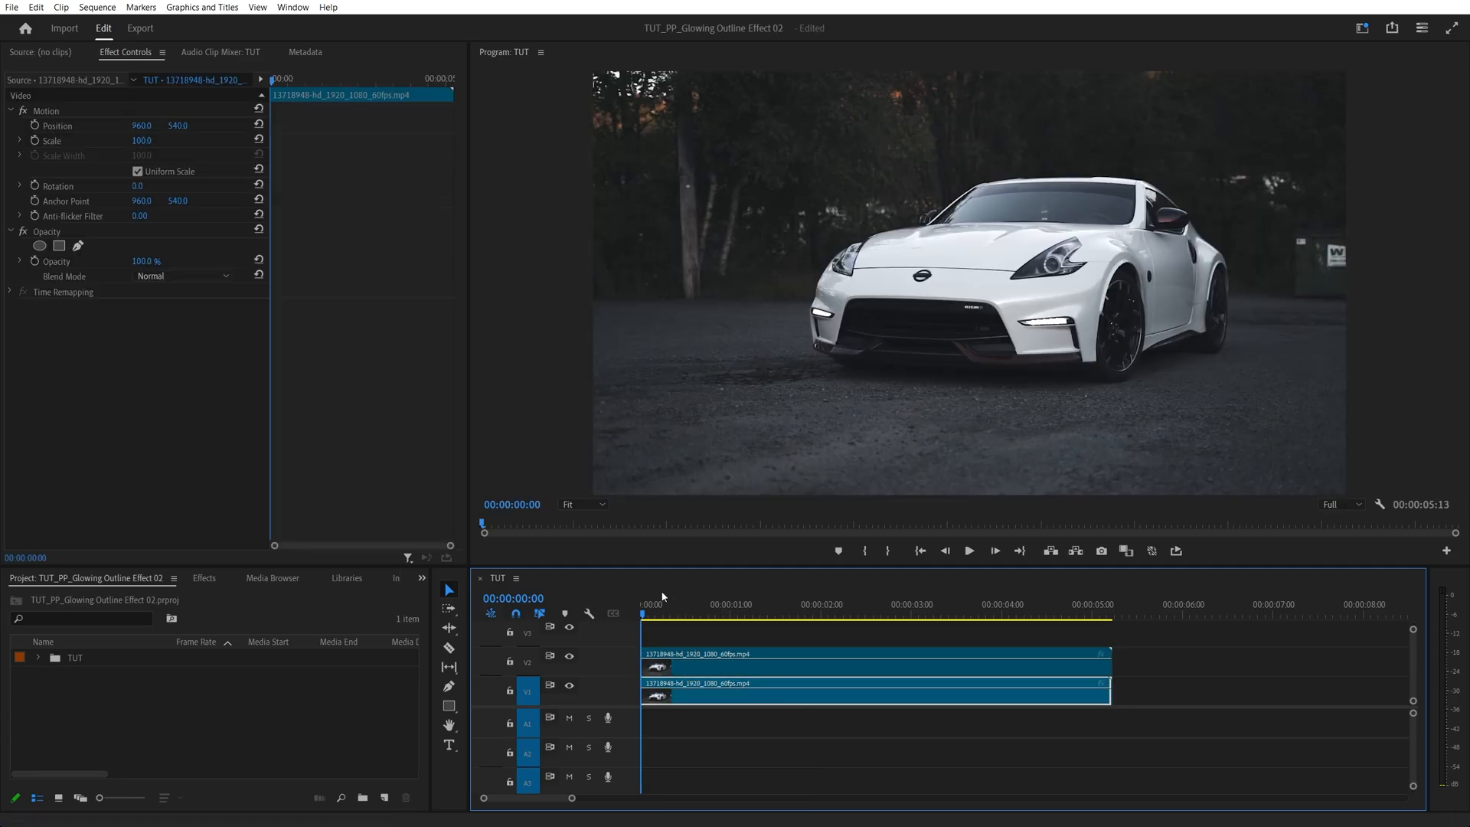
Apply Find Edges with Invert checked to the V2 clip, then add Tint
left_click(204, 578)
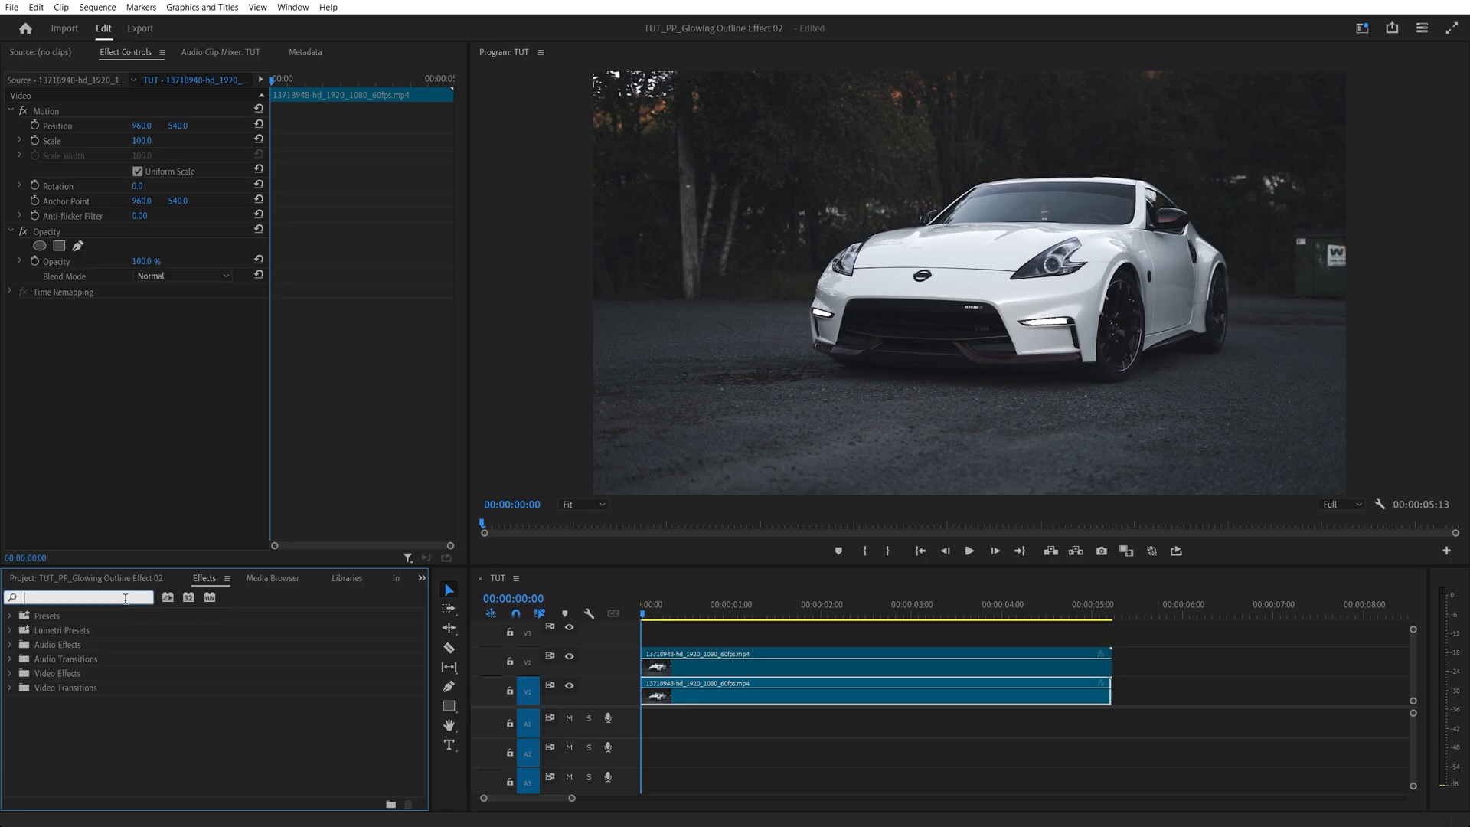
type("find ed")
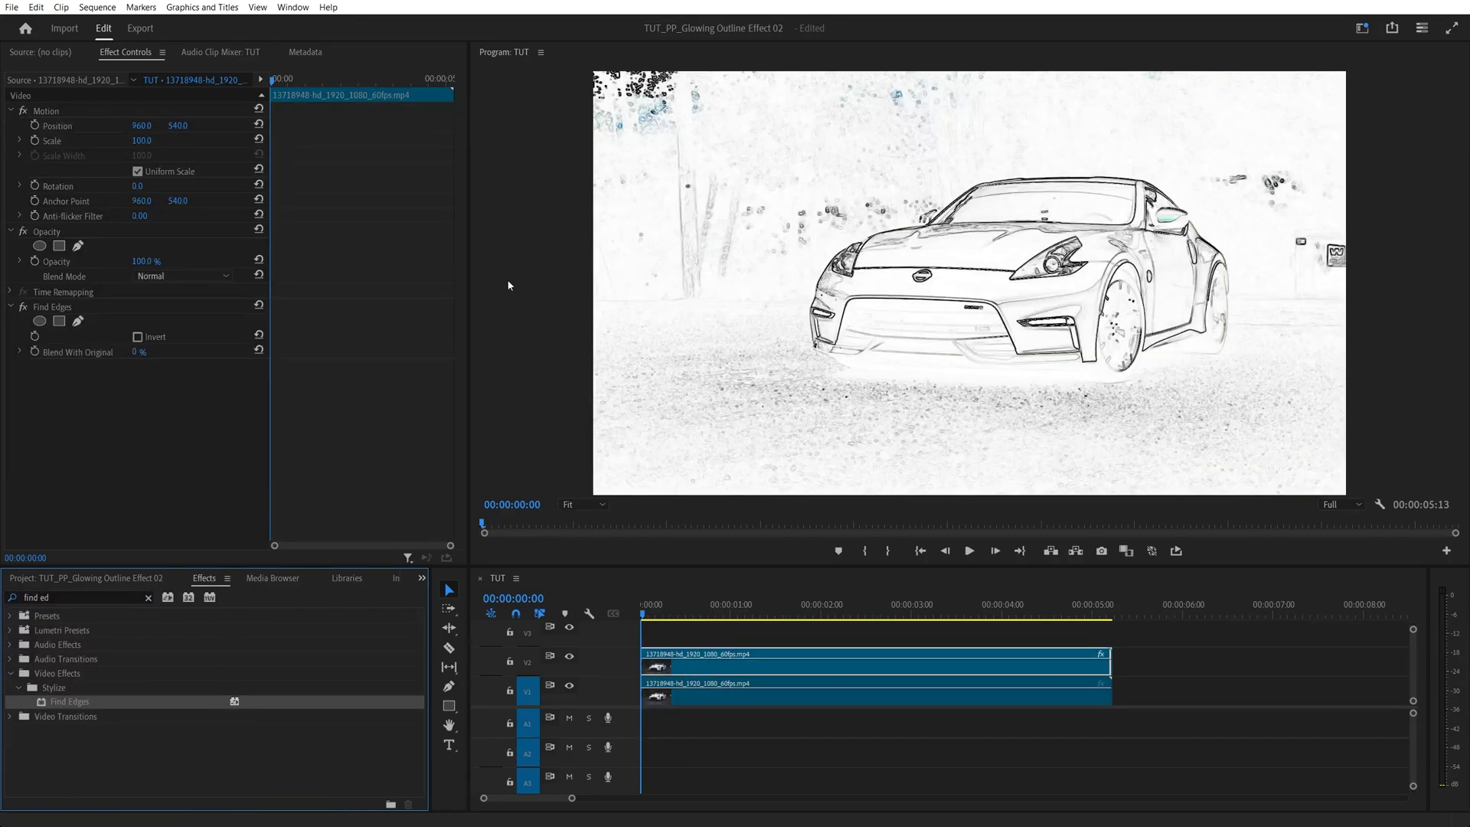
left_click(138, 337)
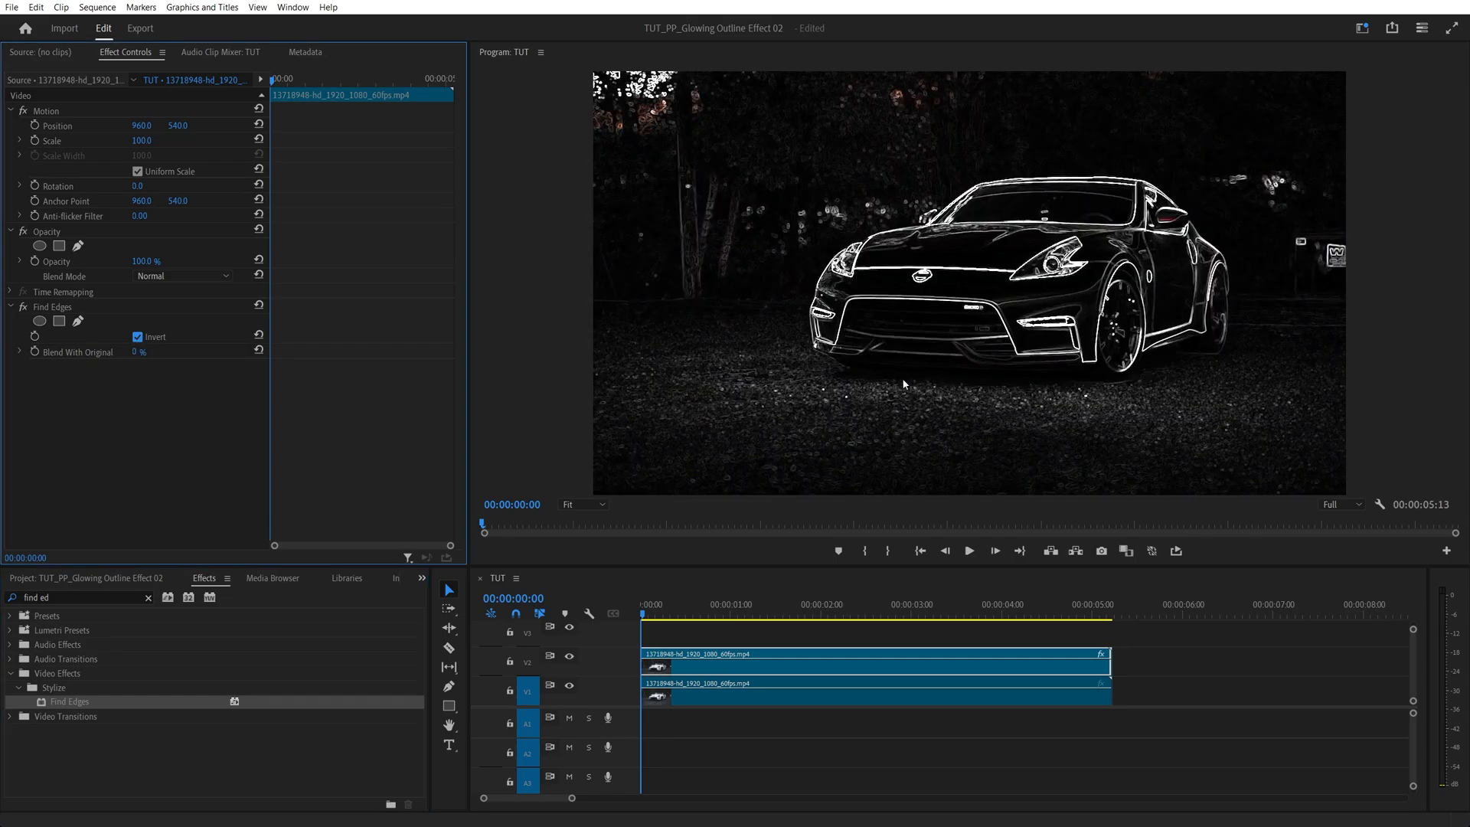
mouse_move(892, 398)
type("tint")
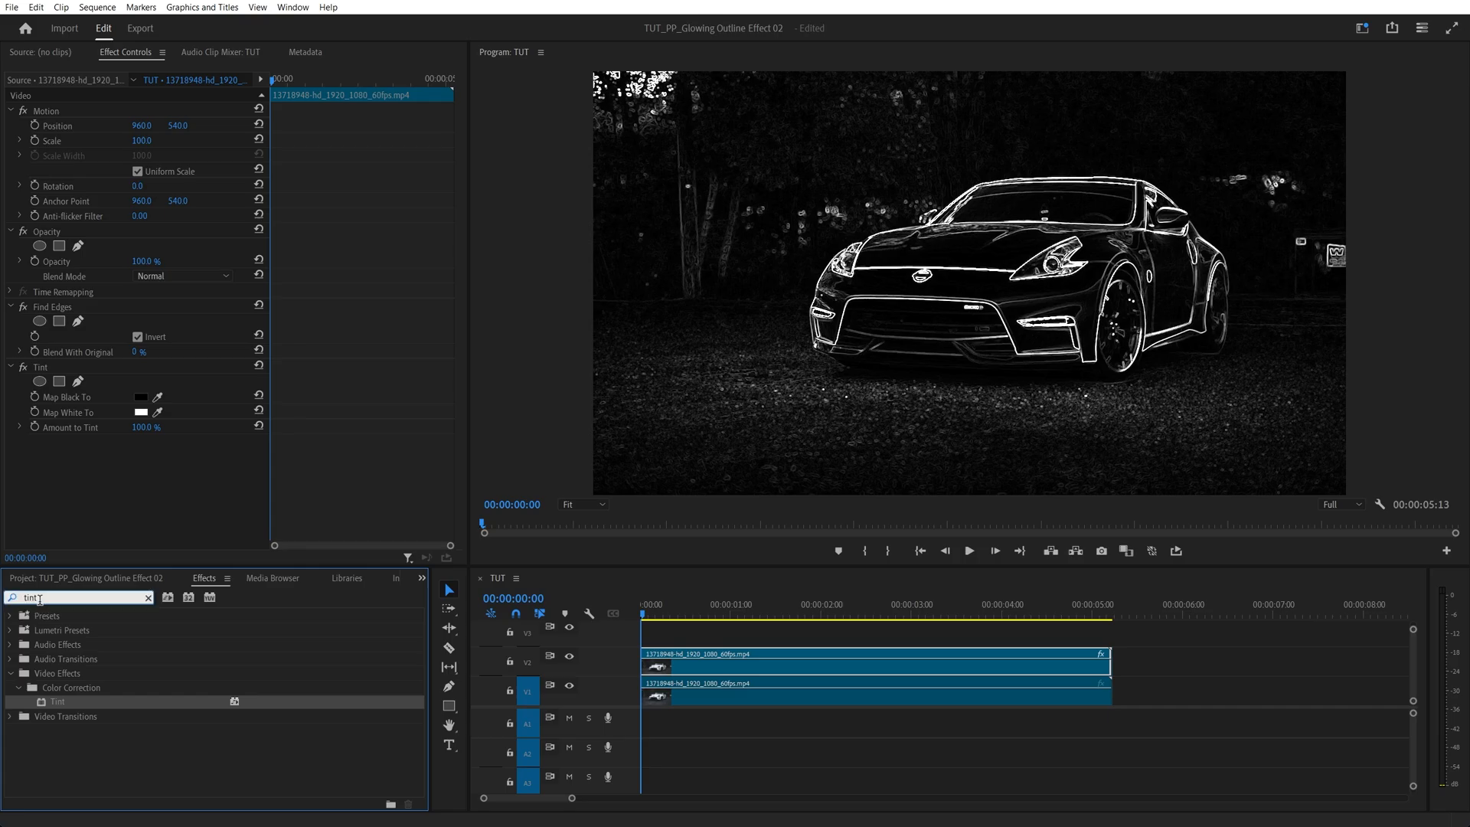
Add Levels (Black Input 95, White Input 126) and Gaussian Blur with Blurriness 6
type("levels")
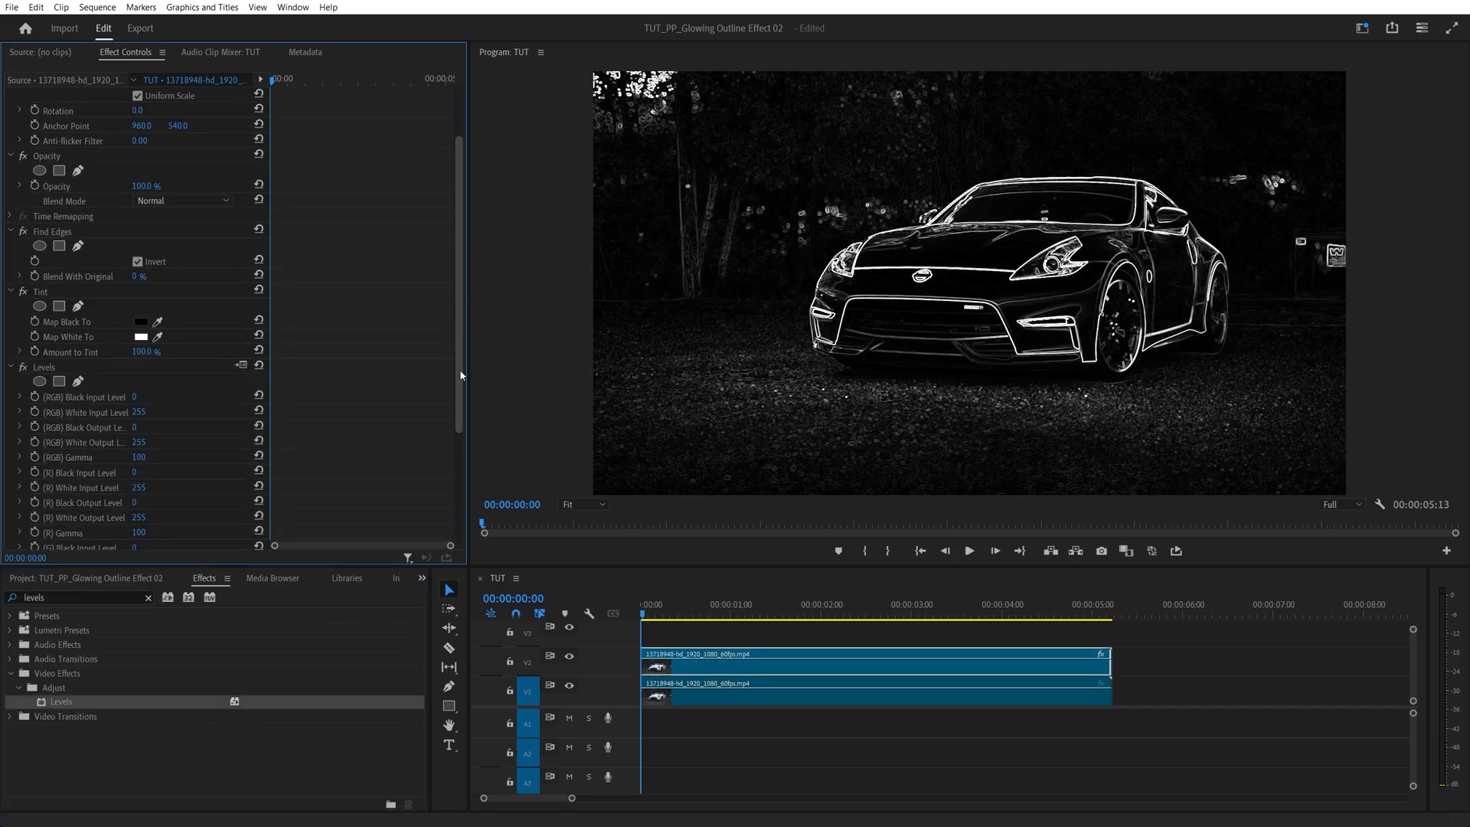
scroll("down", 3)
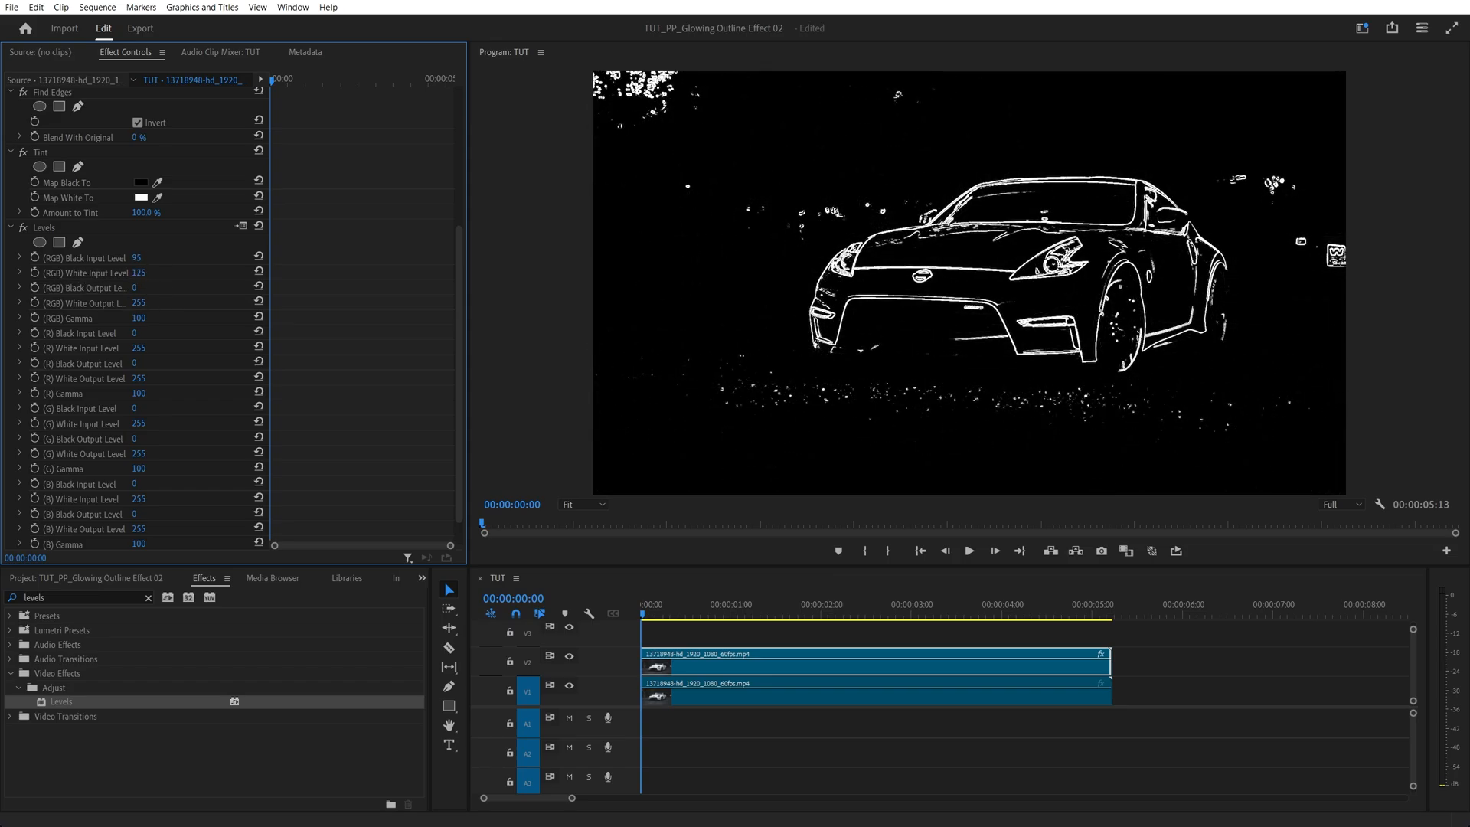
type("gaus")
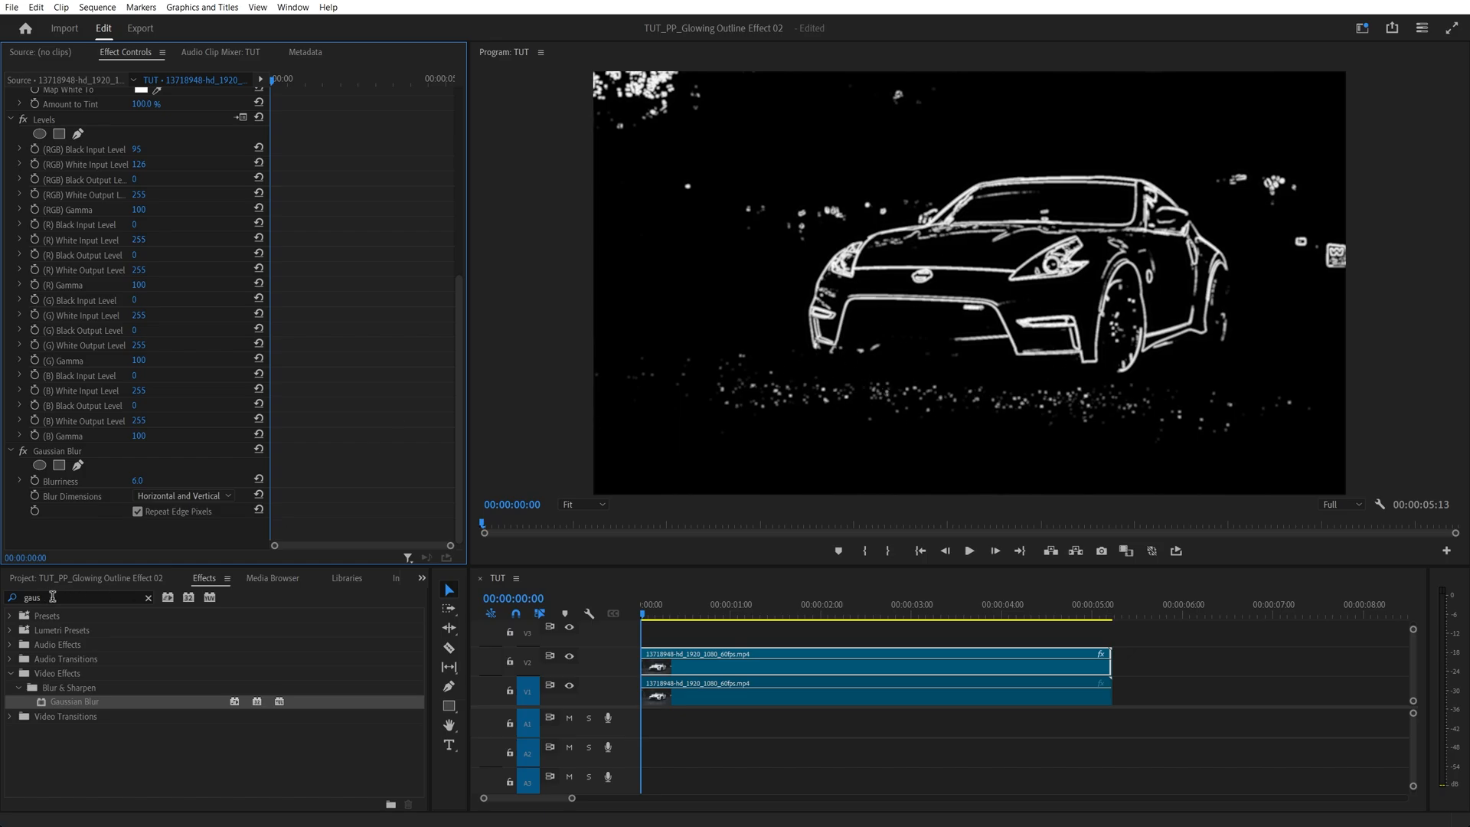
Add a 4-Color Gradient in Soft Light blend mode with its colours set to red
type("4 color")
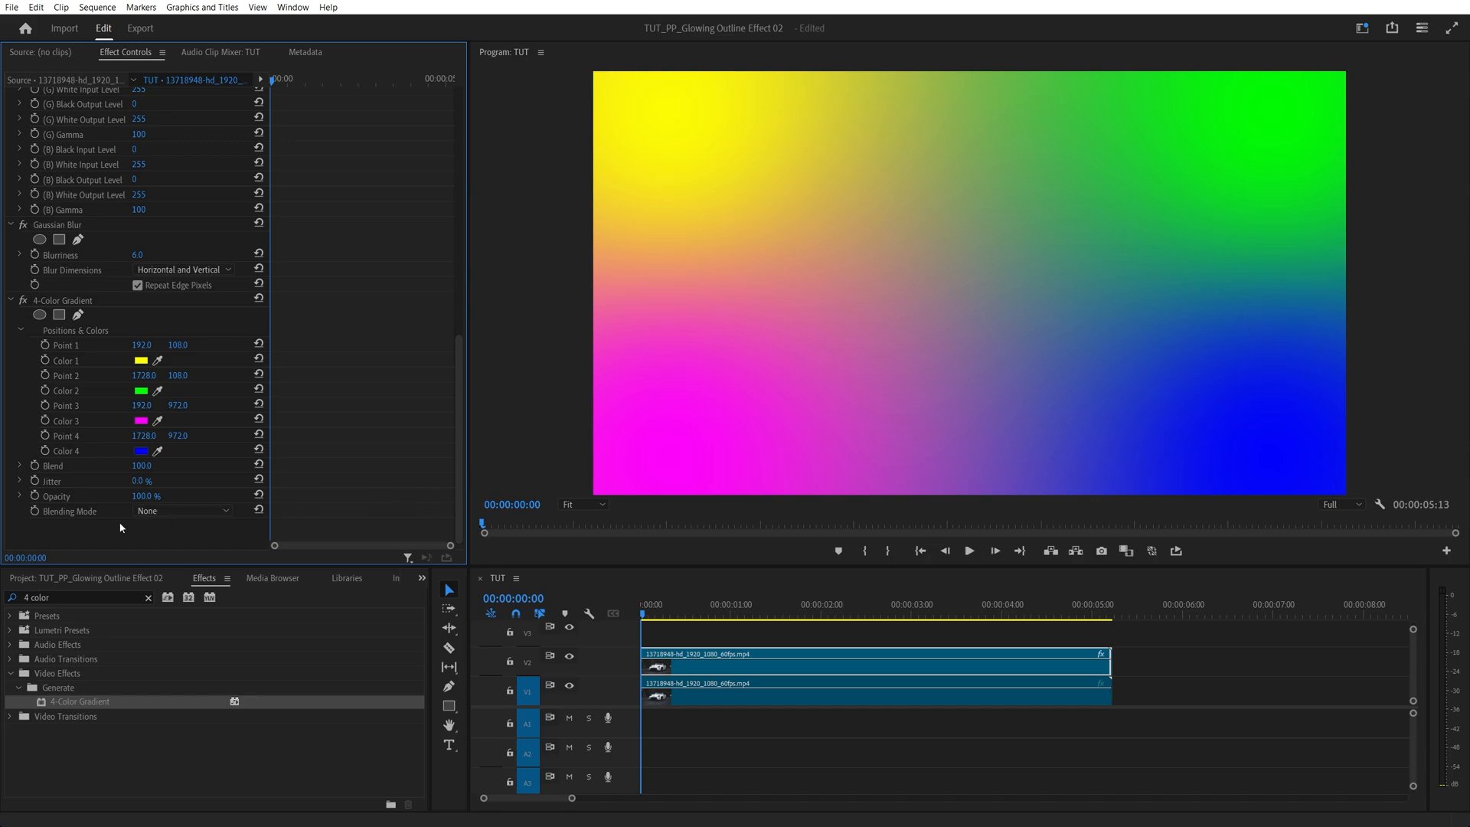
left_click(183, 510)
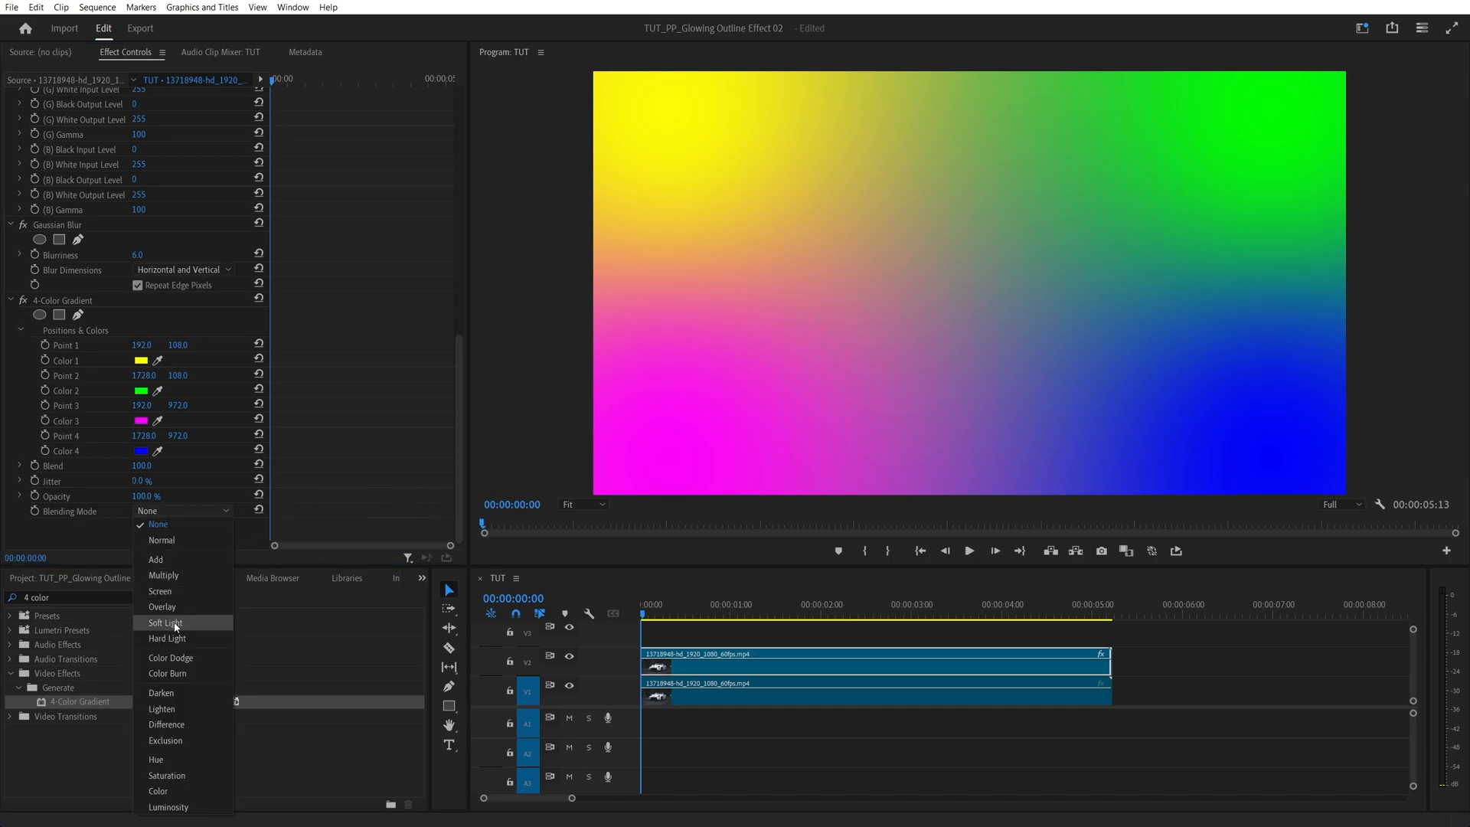
left_click(164, 622)
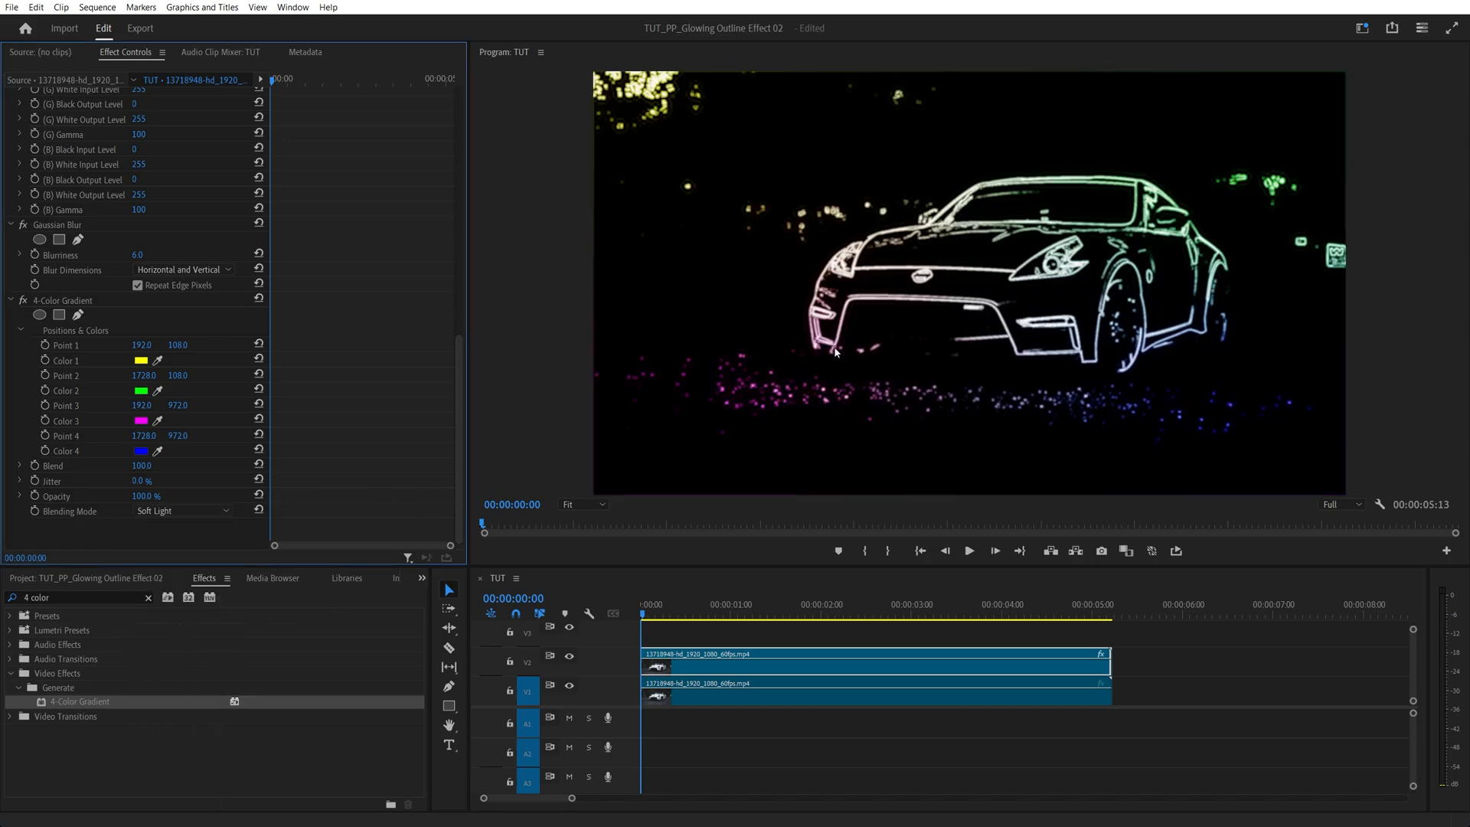
mouse_move(1043, 190)
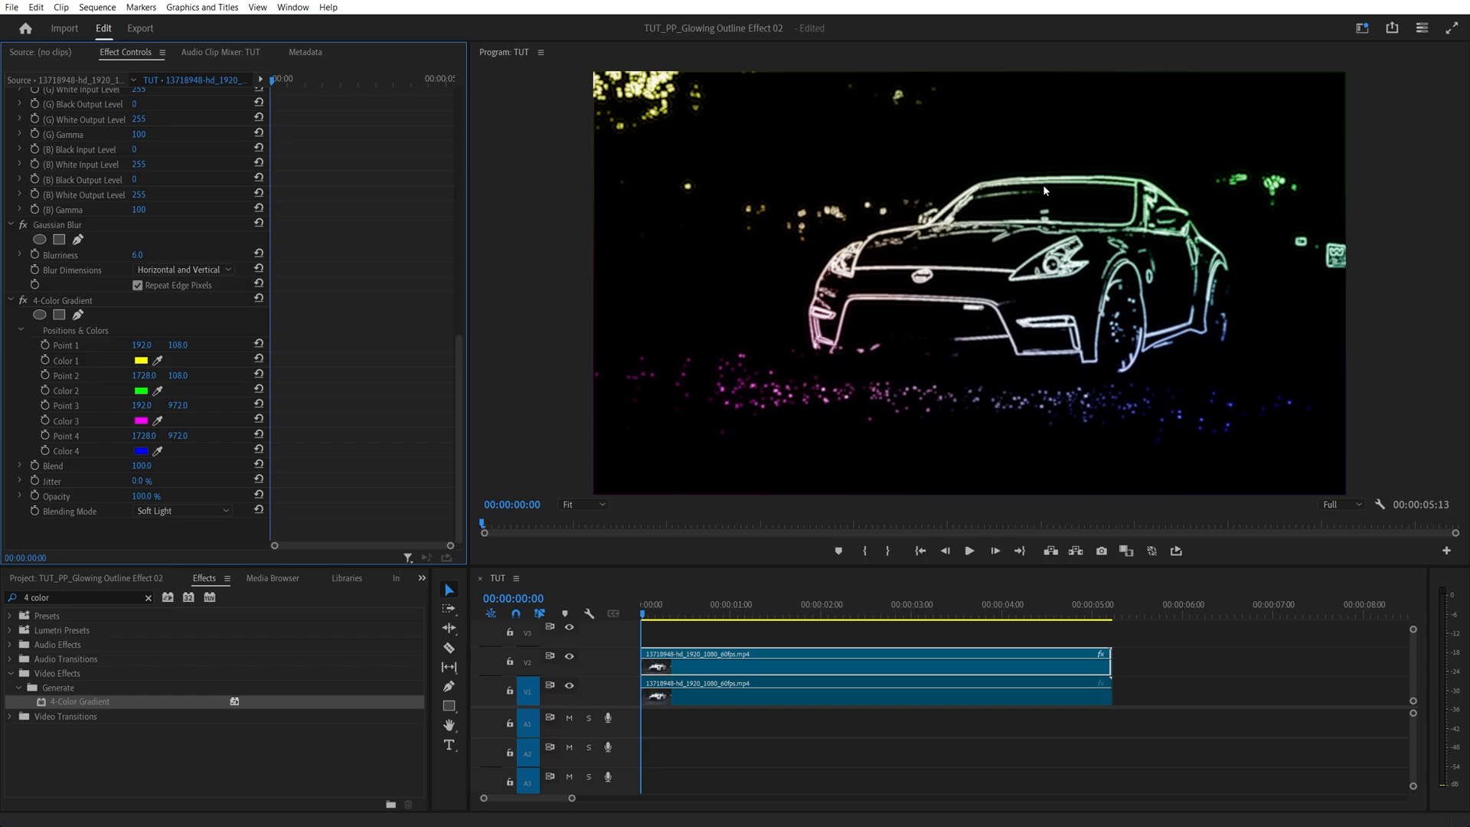
mouse_move(1049, 403)
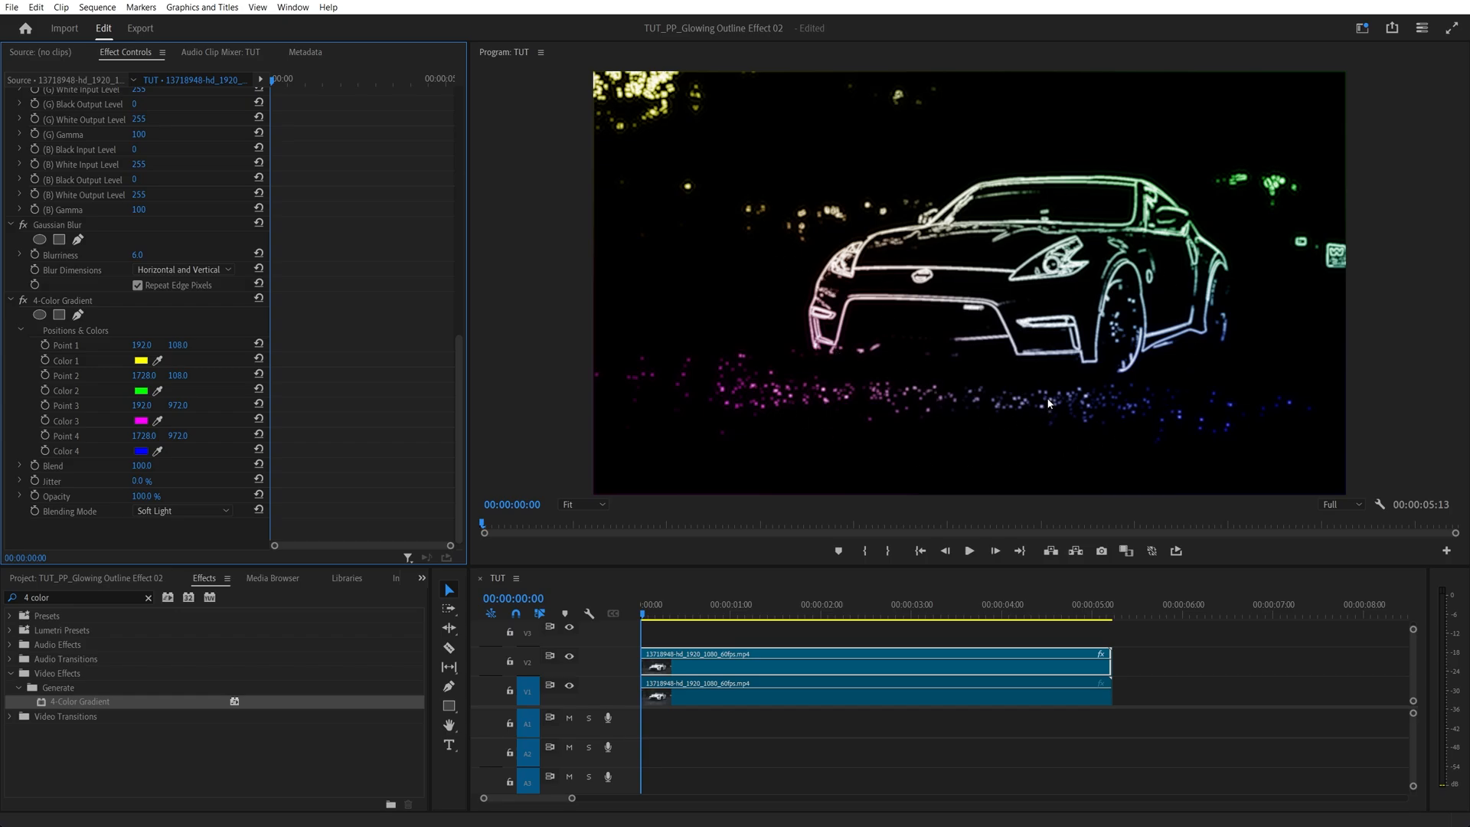
mouse_move(1056, 404)
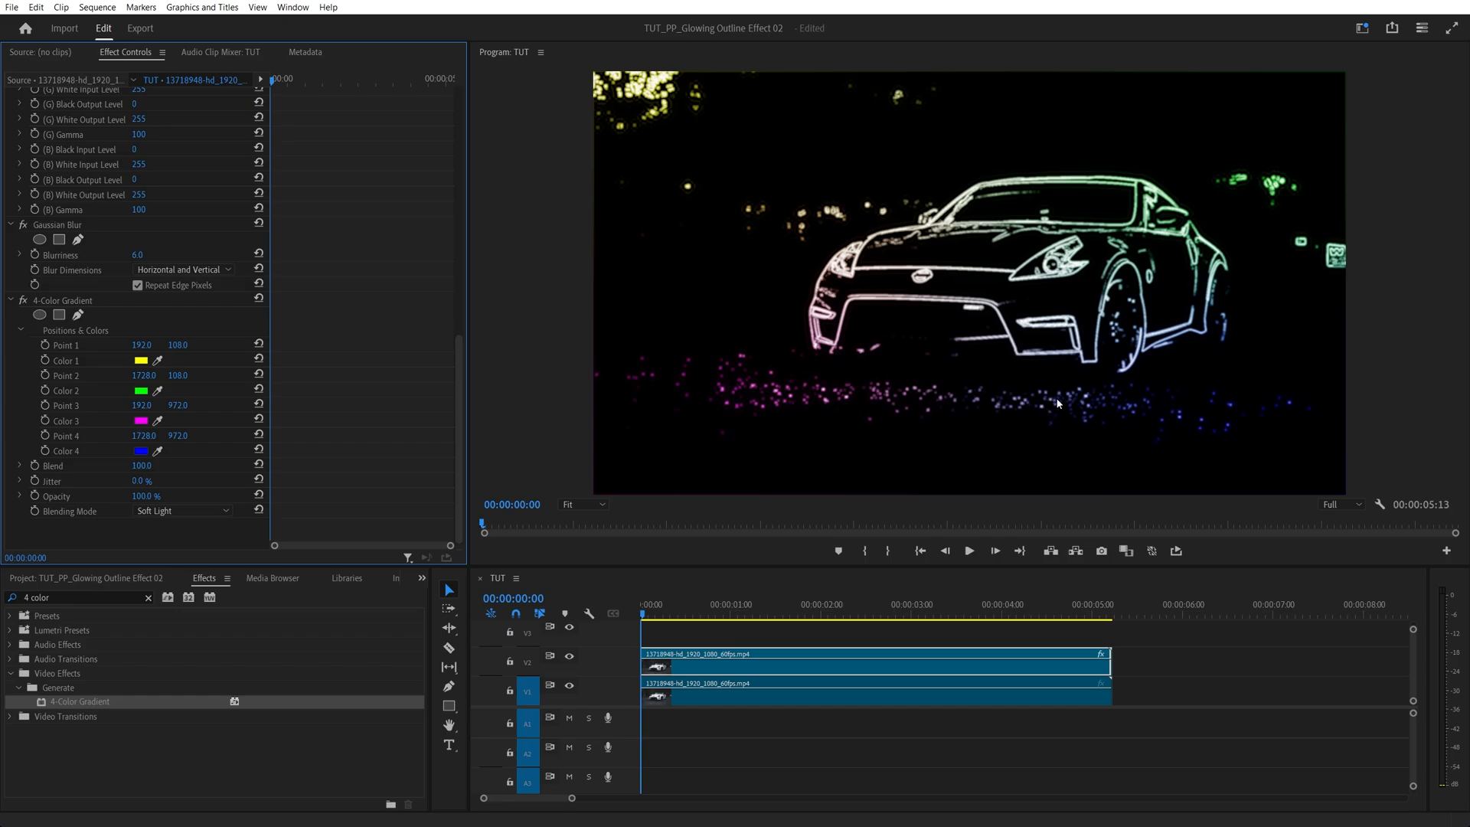
left_click(141, 360)
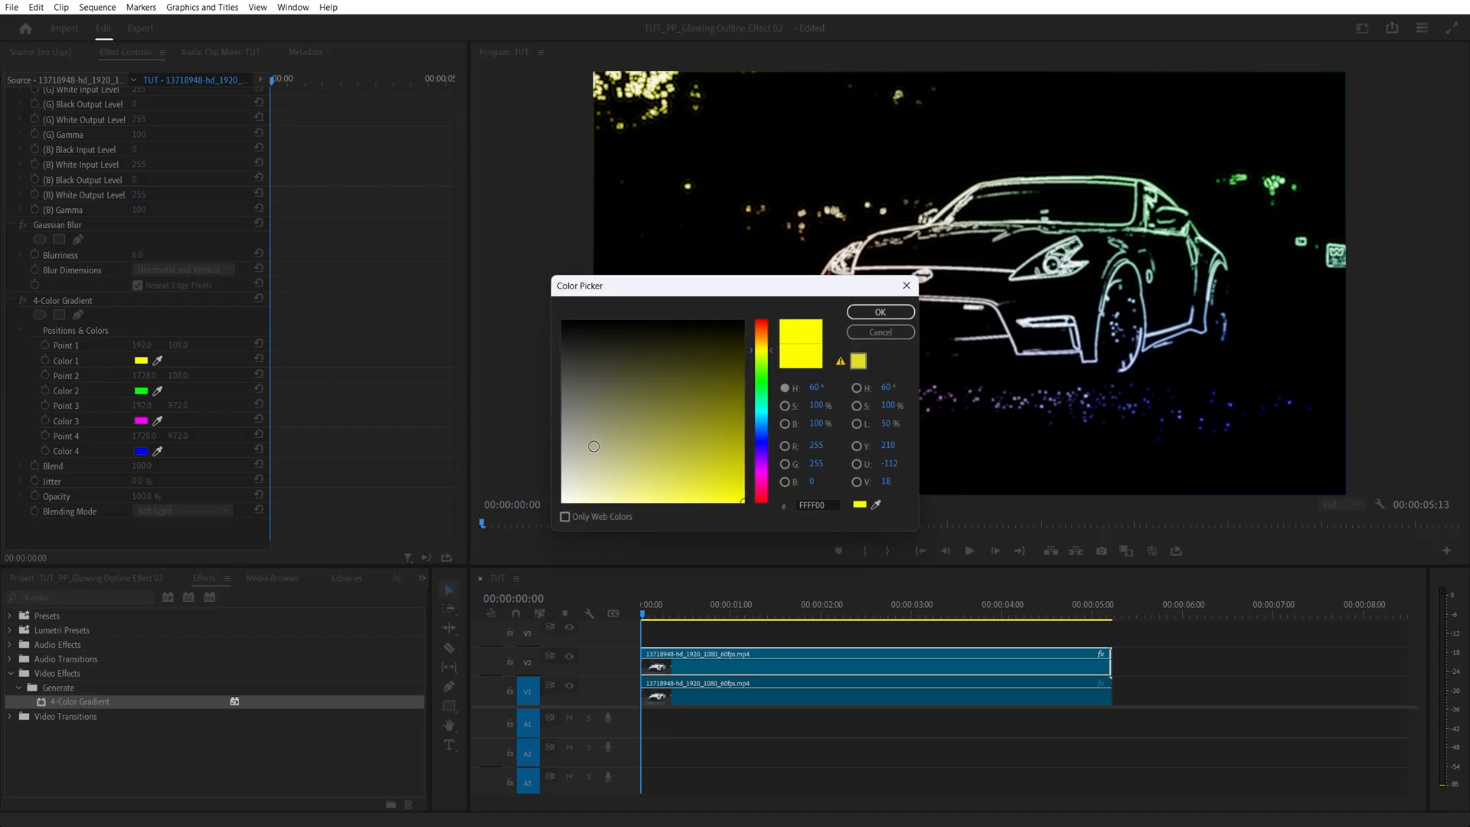
left_click(879, 311)
type("glow")
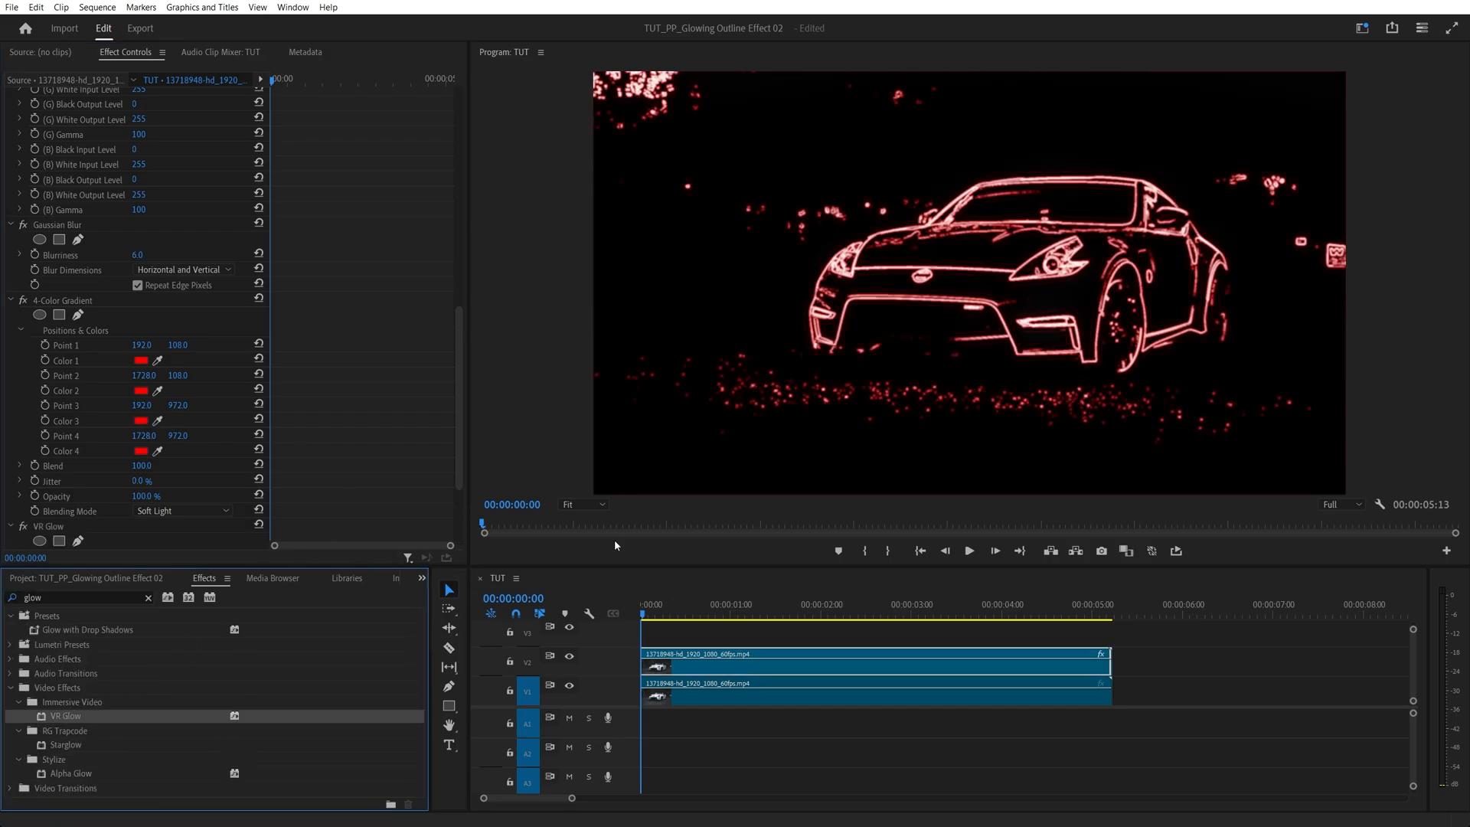
Paste a second VR Glow and set its Glow Radius to 400
scroll("down", 3)
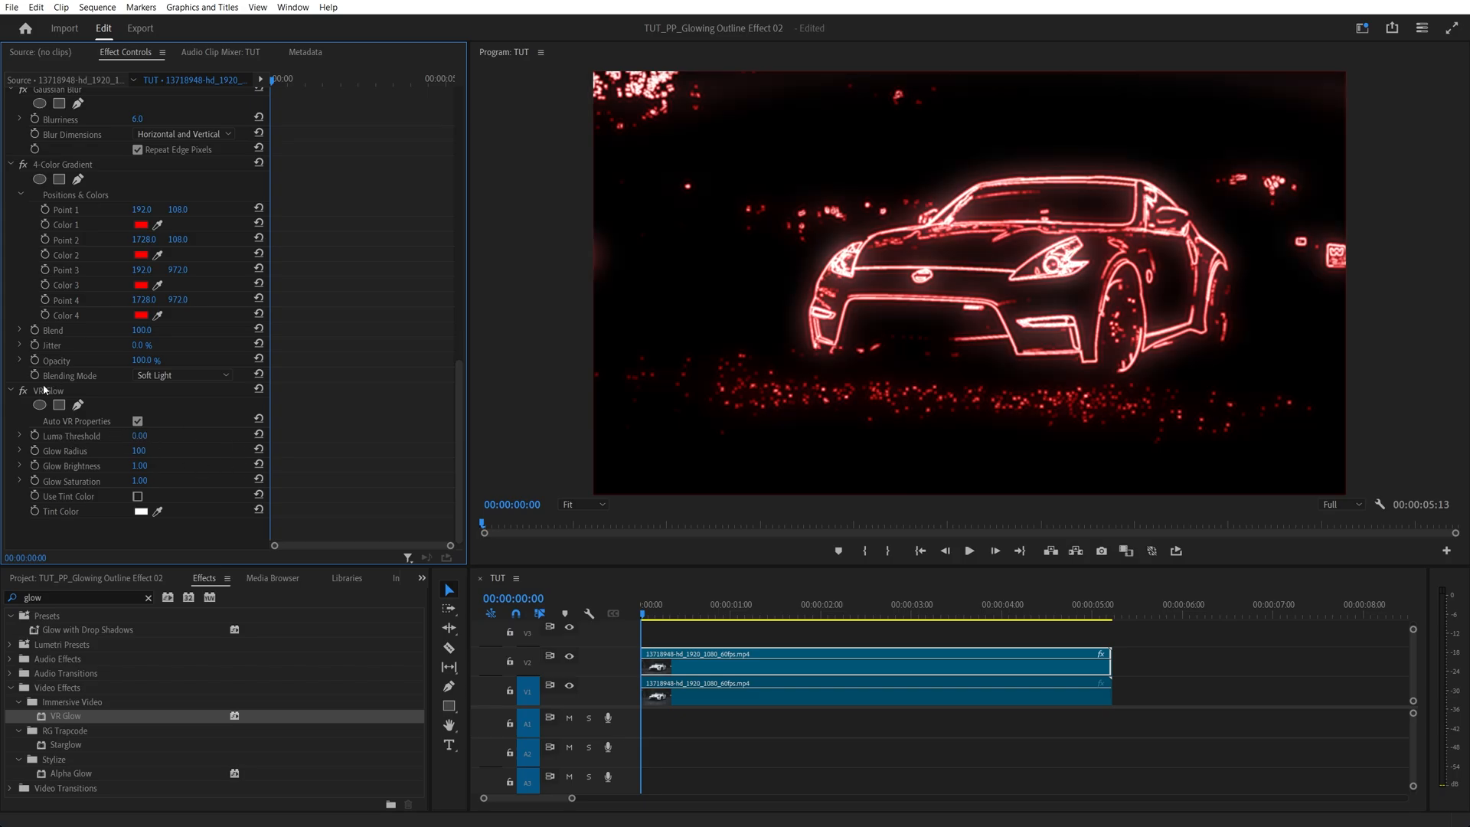
key("ctrl+v")
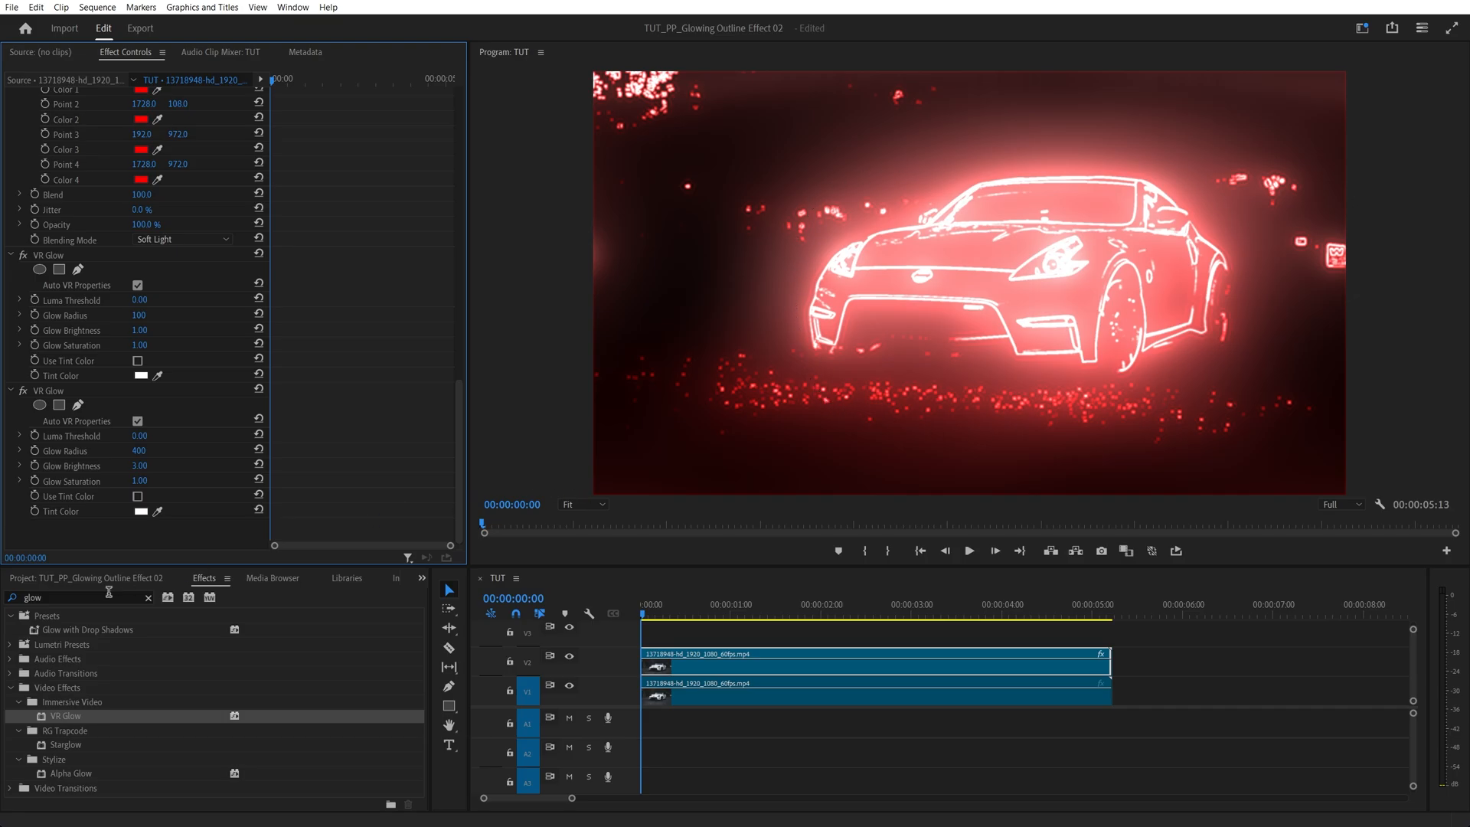
Change the upper clip's Opacity blend mode from Normal to Screen
type("gaus")
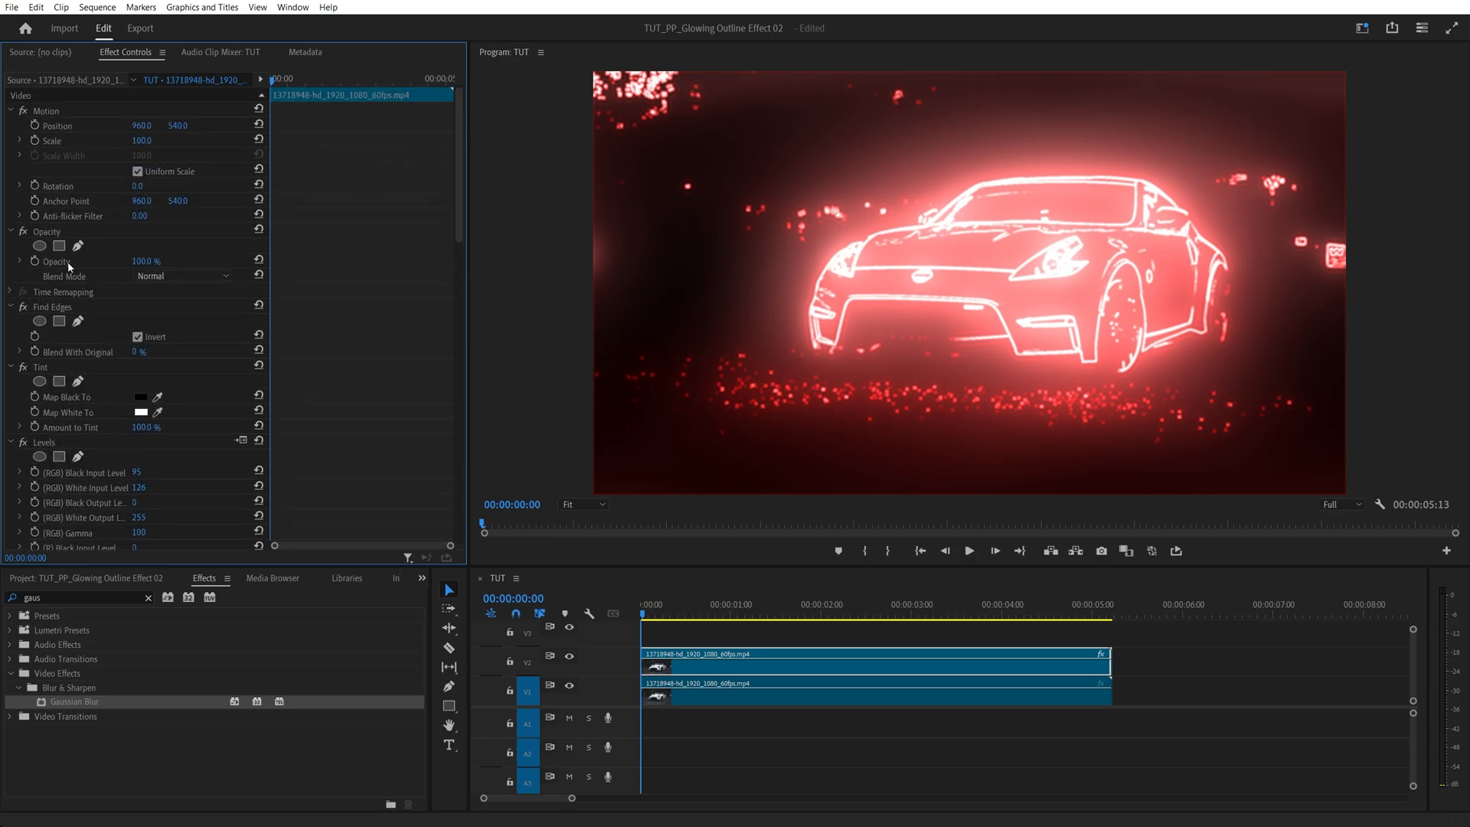
left_click(183, 276)
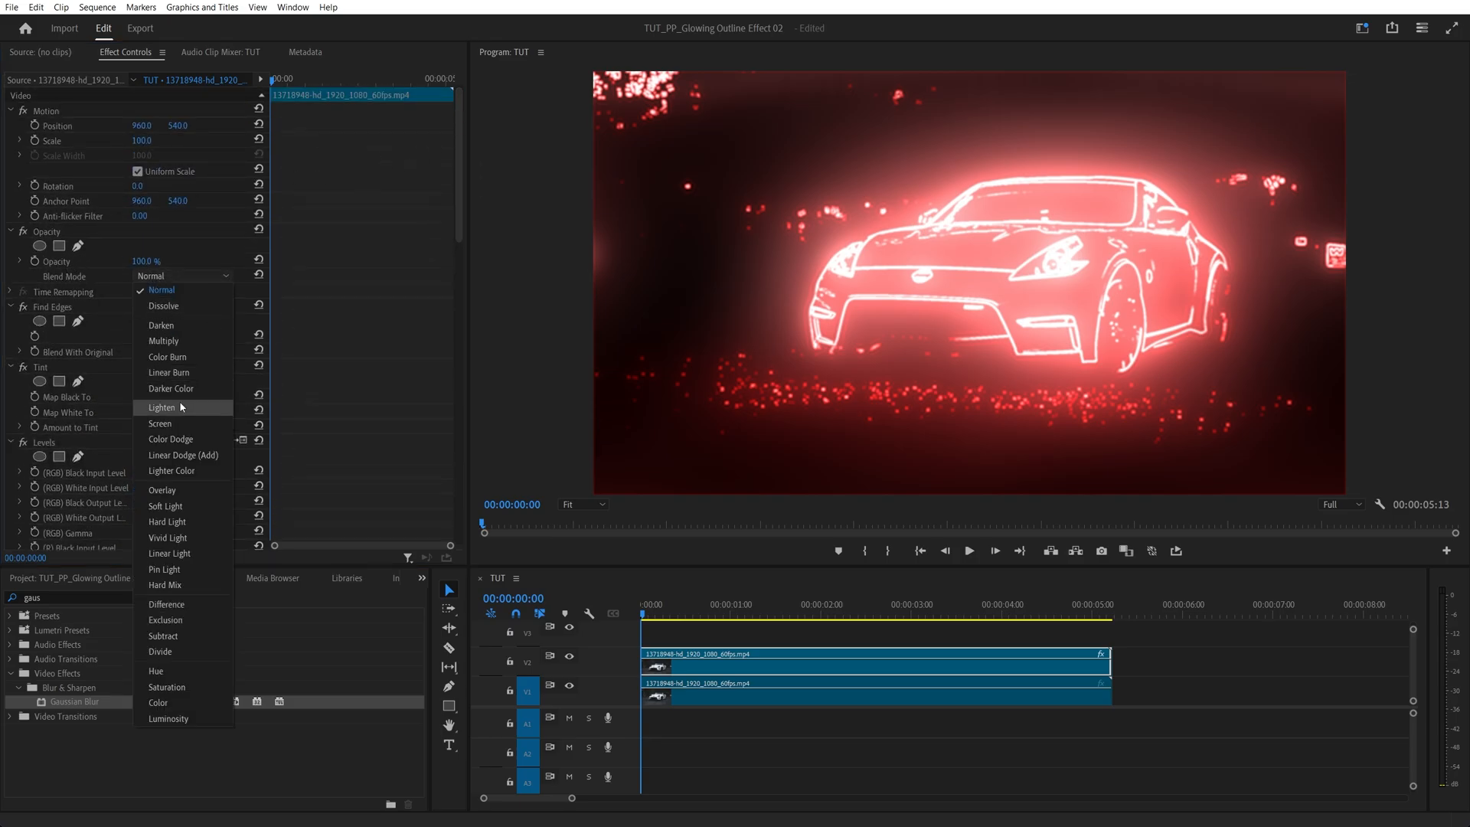
left_click(160, 423)
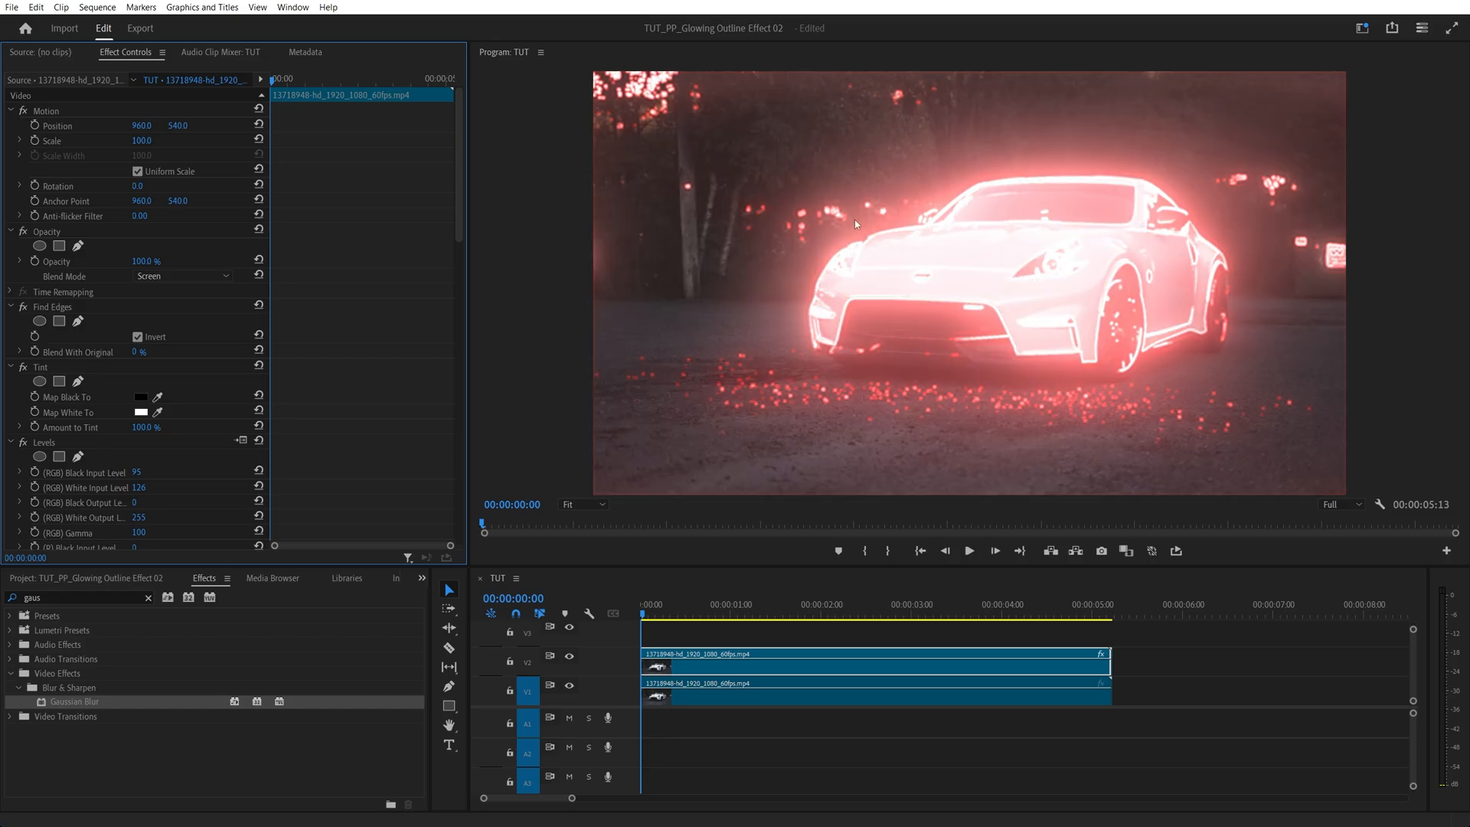
mouse_move(858, 218)
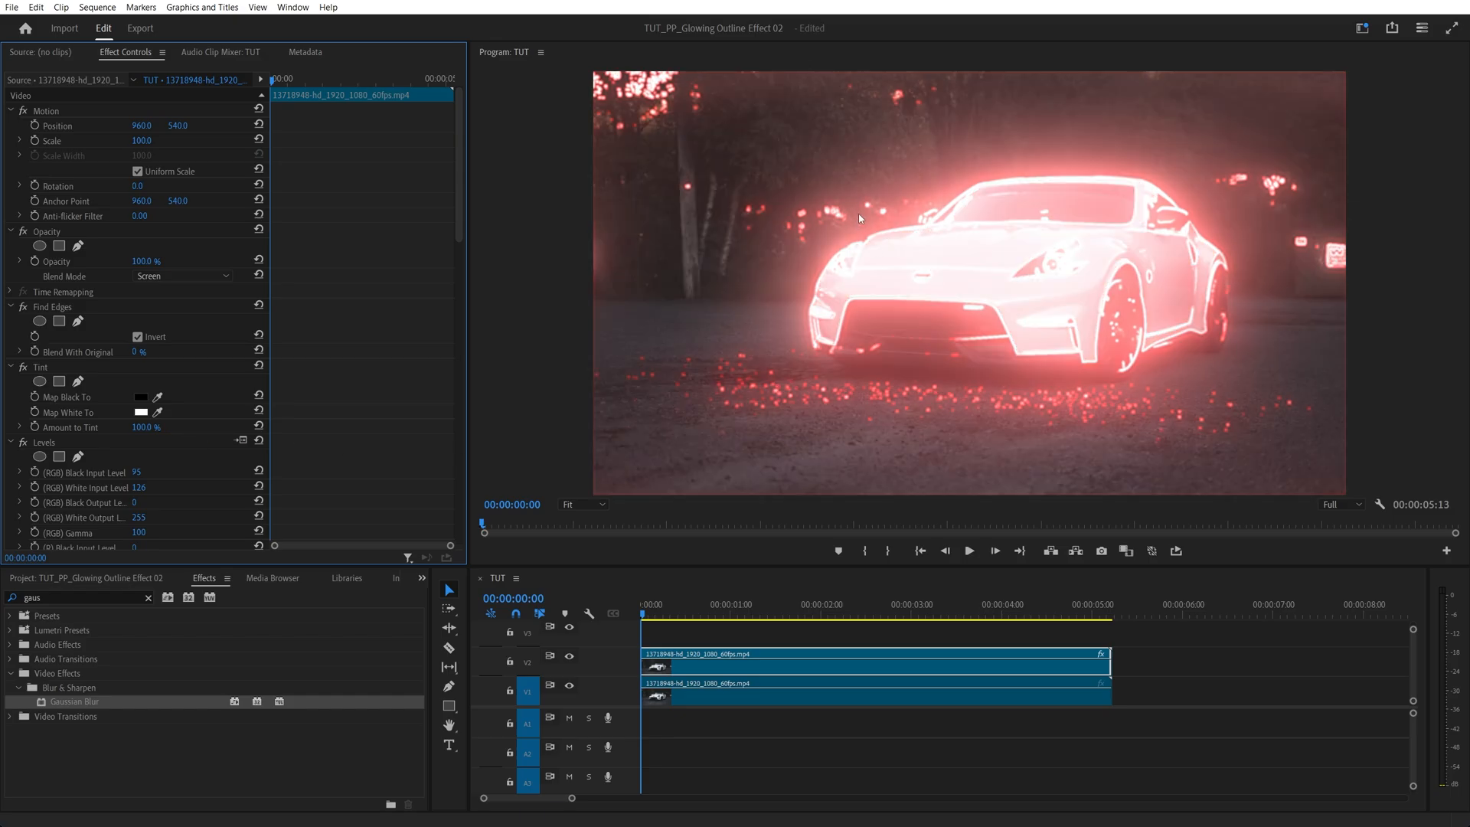
mouse_move(638, 598)
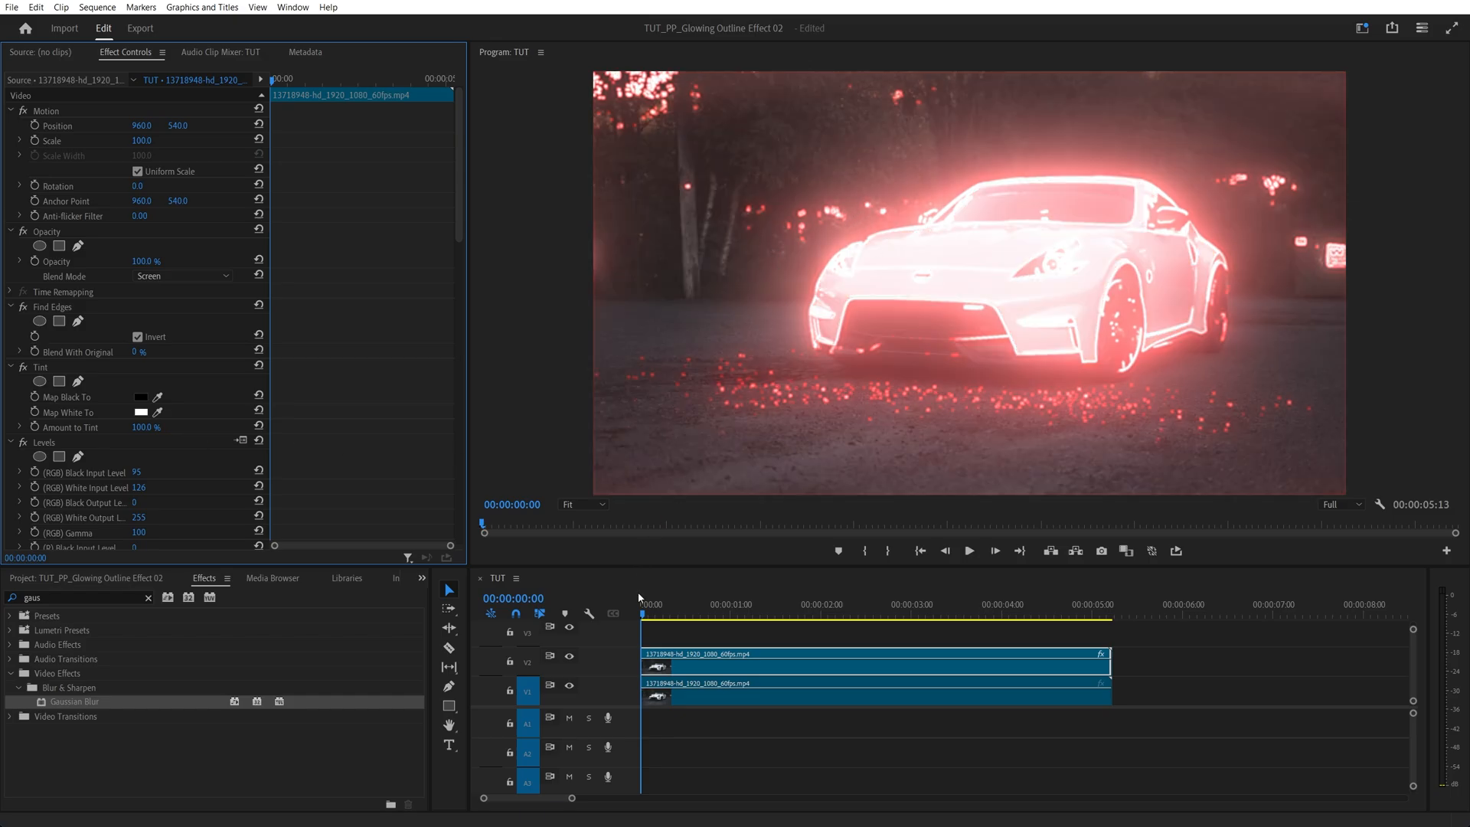
Keyframe Scale and Opacity from the start to 150% and 0% at 00:00:02:00
left_click(738, 612)
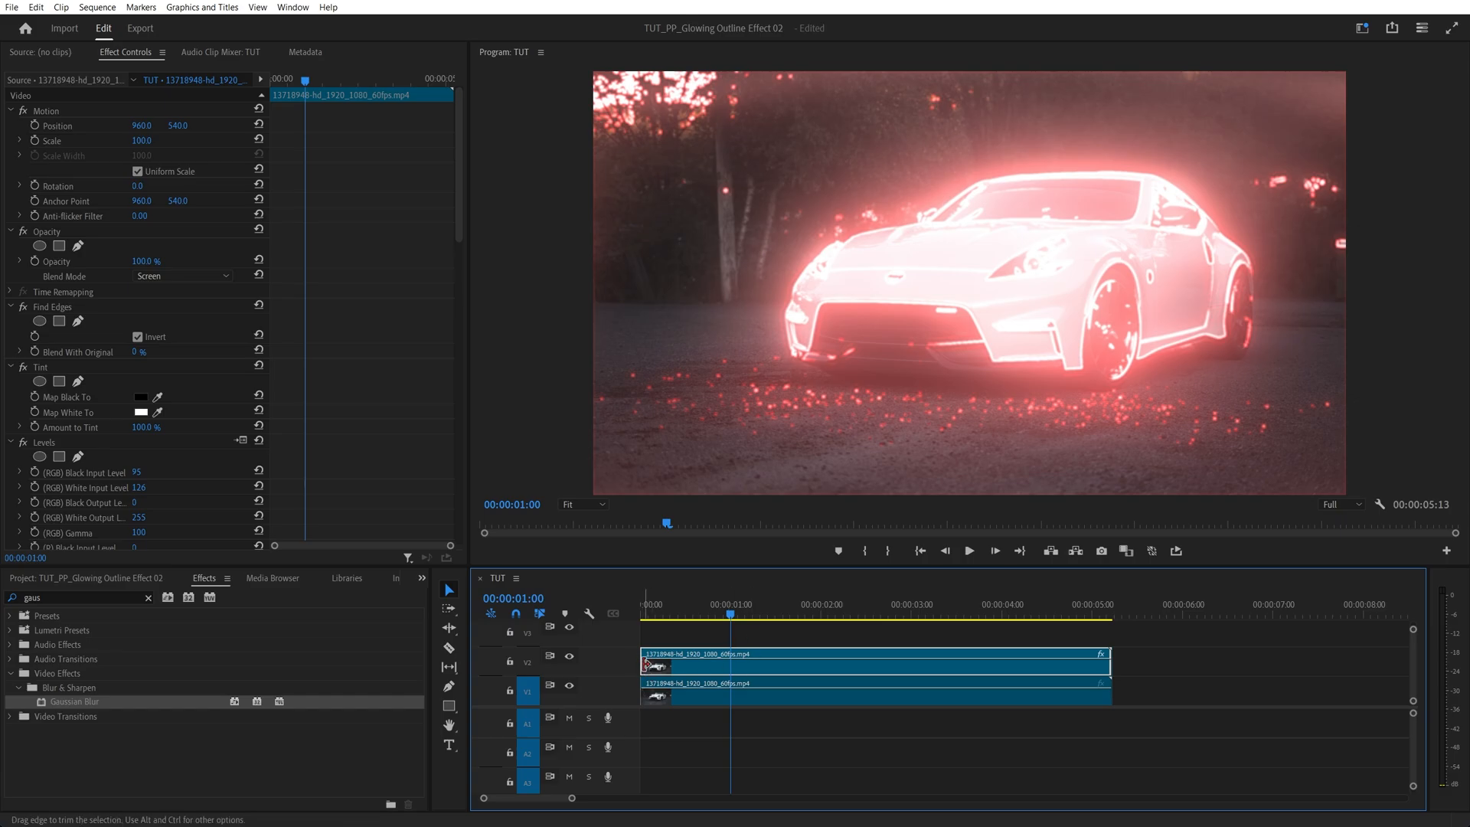
left_click_drag(656, 664, 740, 664)
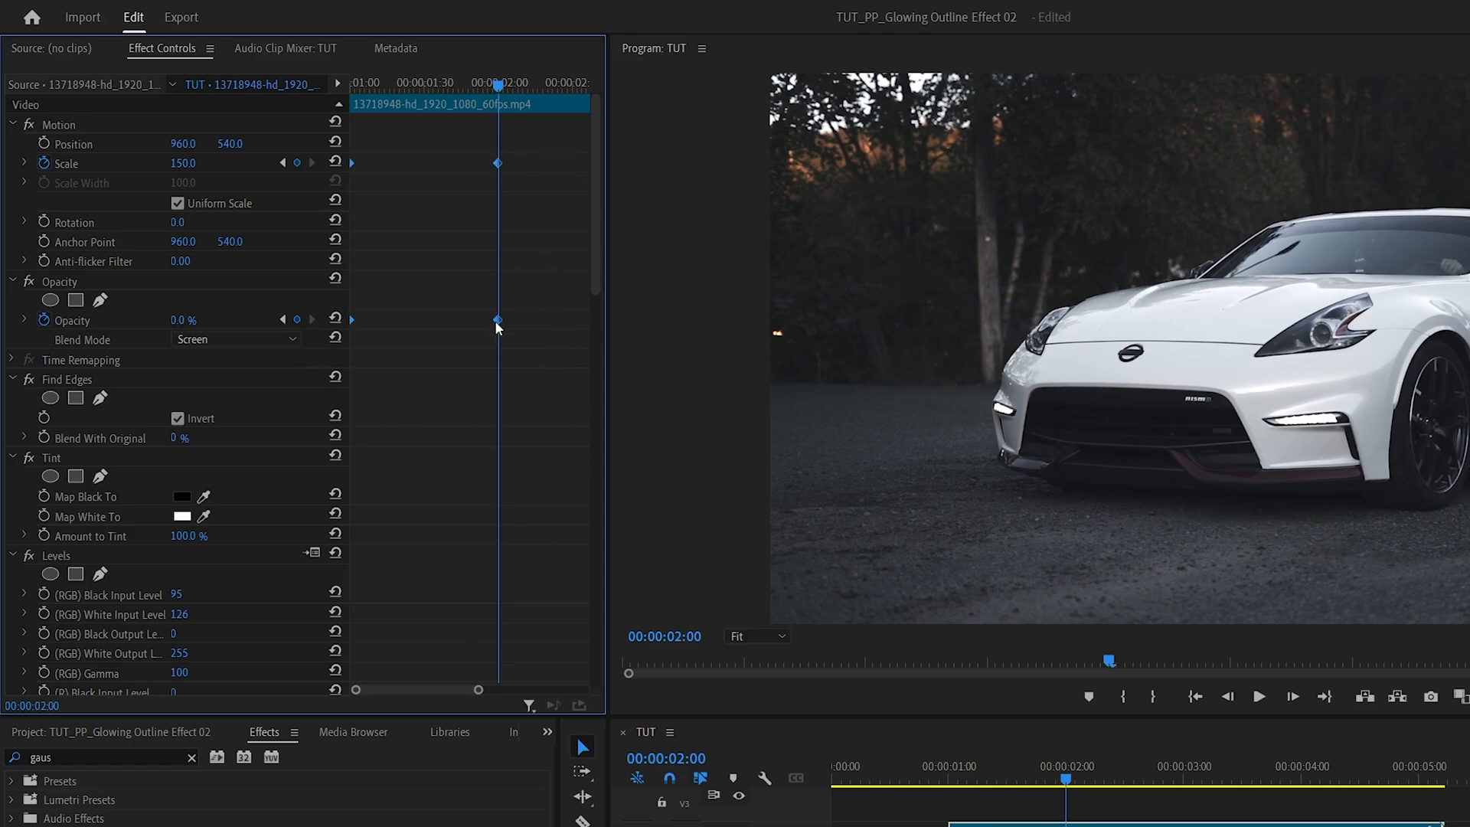
left_click(497, 320)
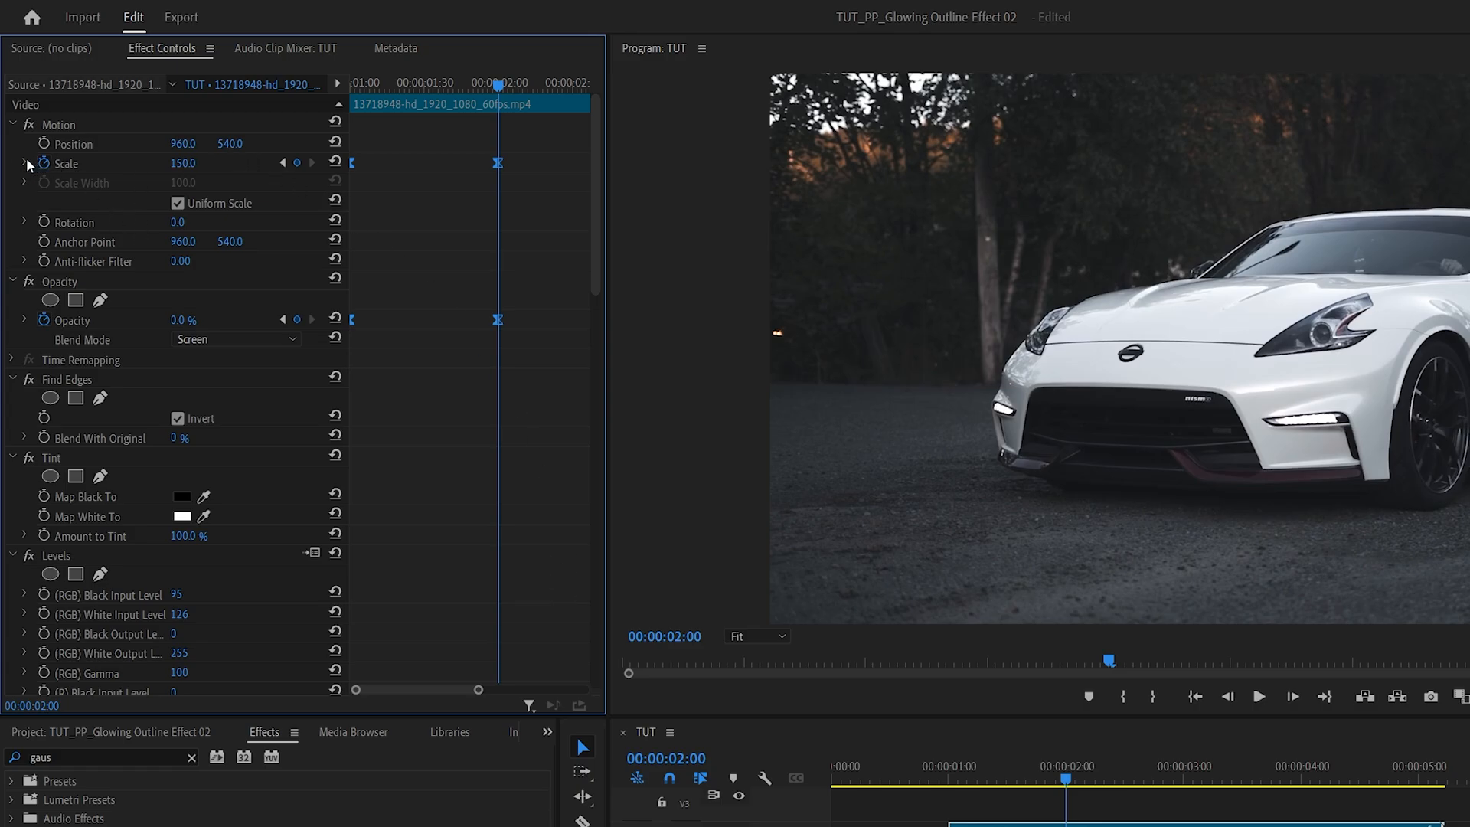
Drag the Scale and Opacity Bezier velocity handles to lengthen the ease-in
left_click(24, 163)
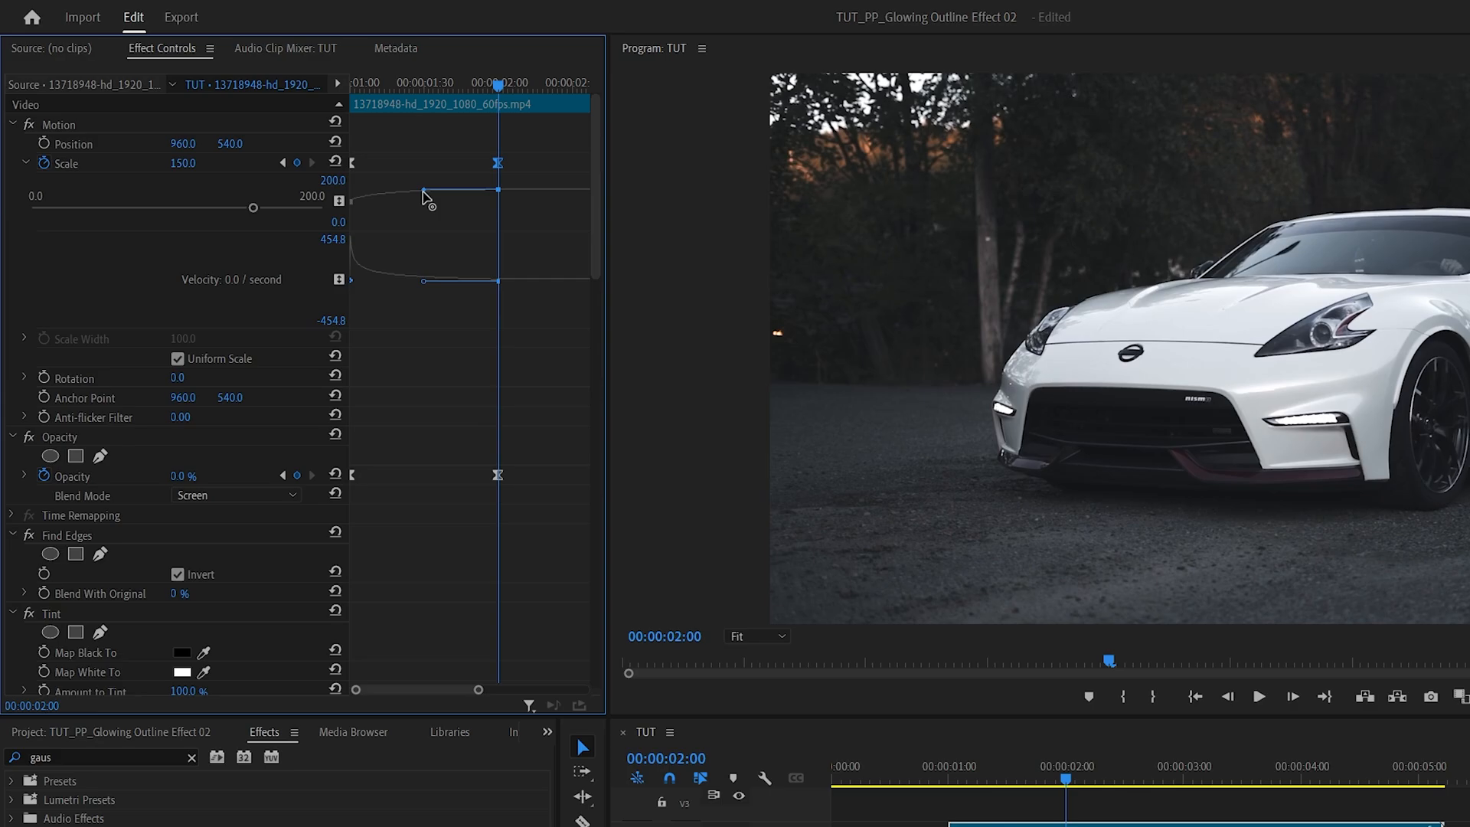
mouse_move(441, 196)
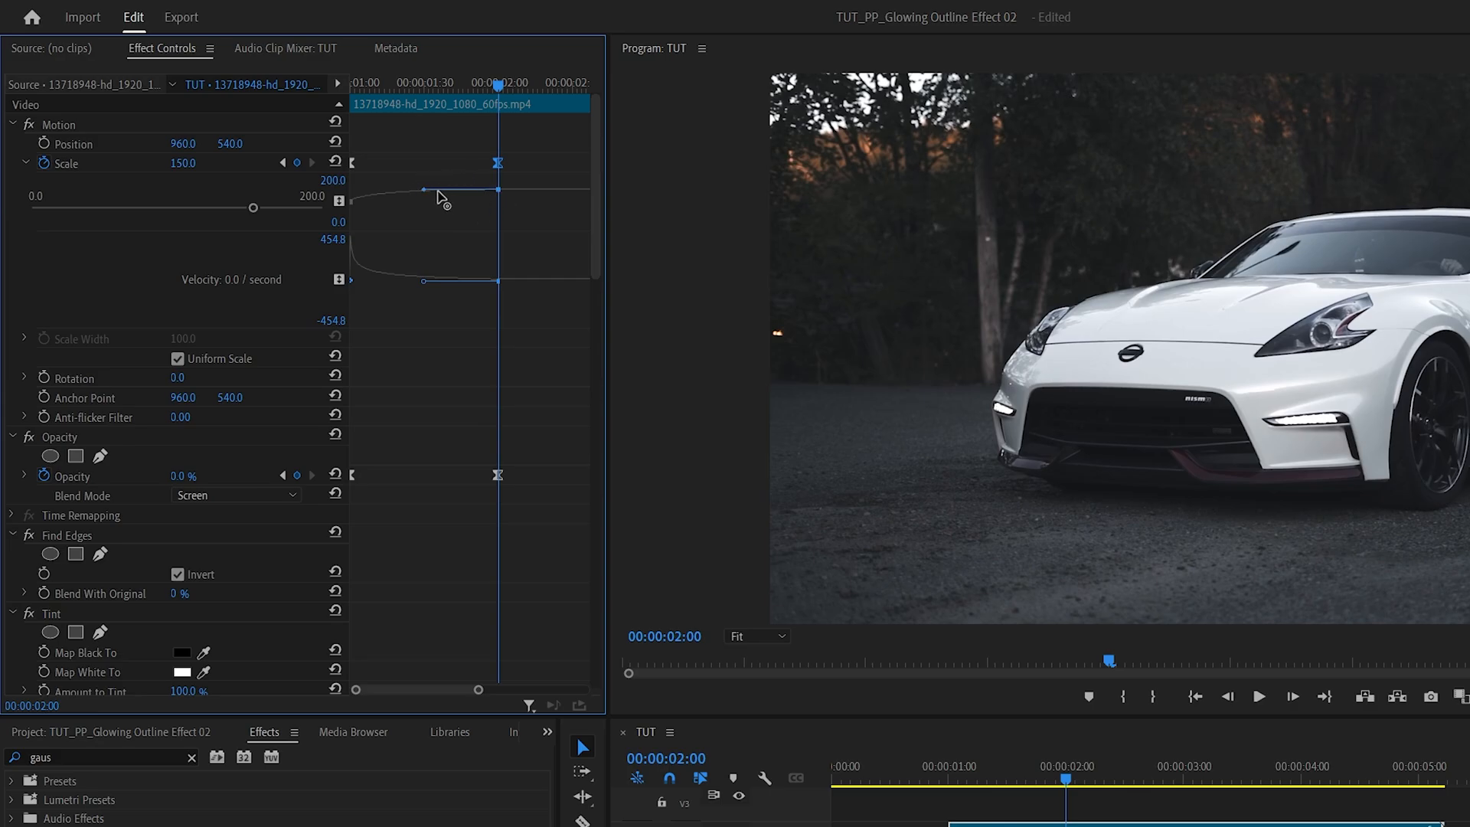
mouse_move(498, 256)
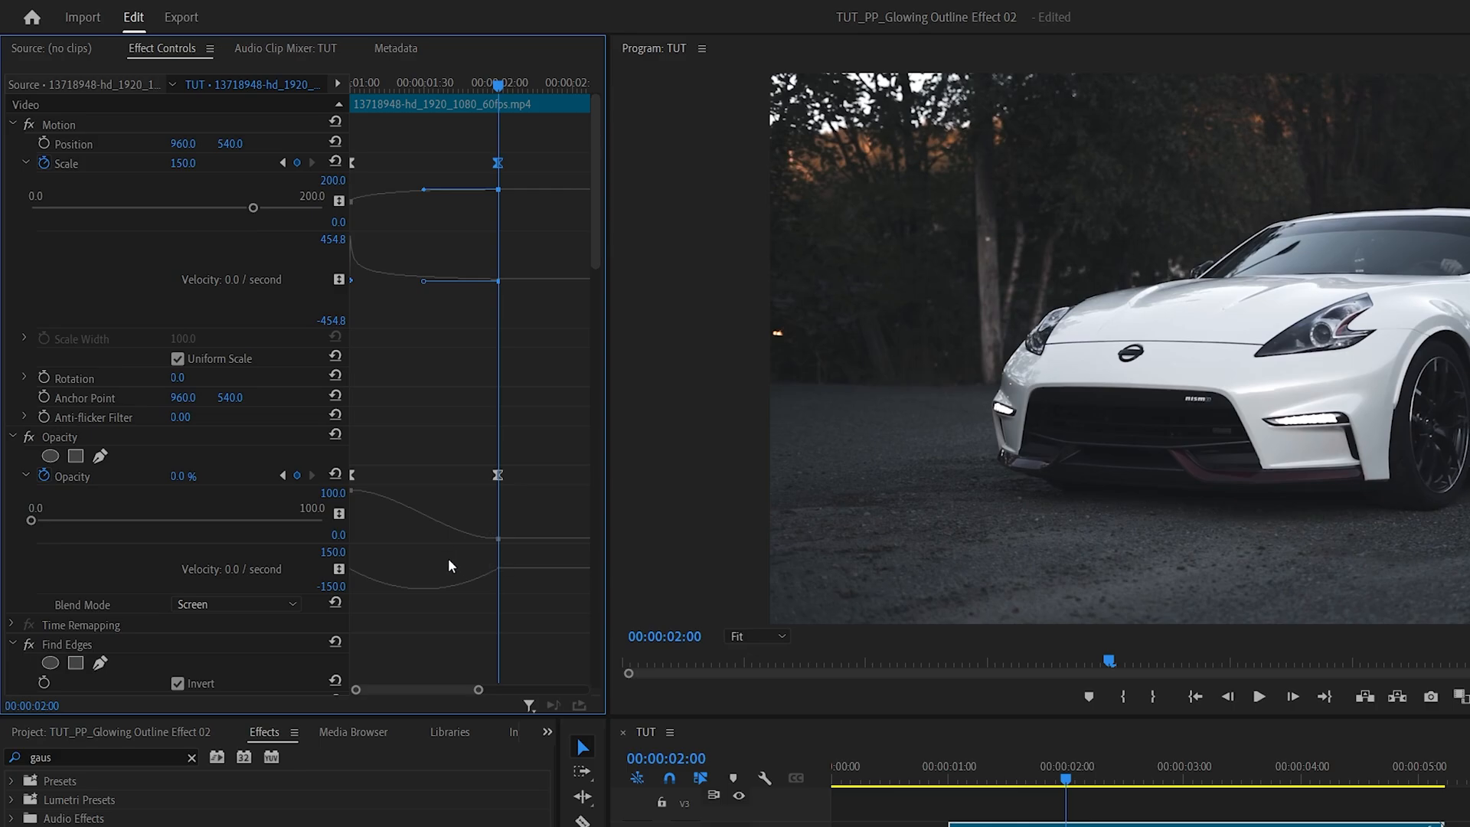
scroll("down", 3)
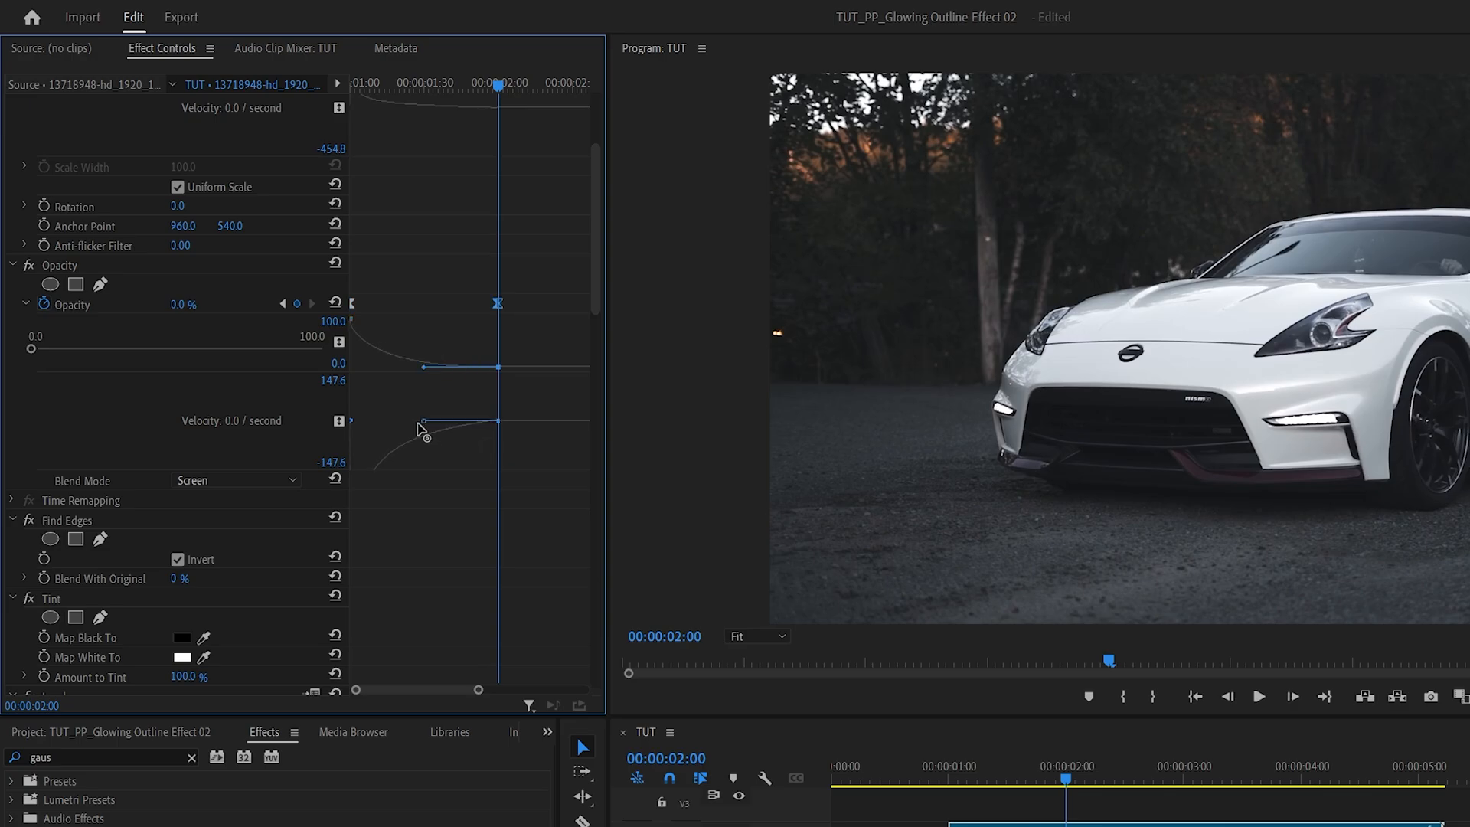
left_click_drag(421, 422, 454, 371)
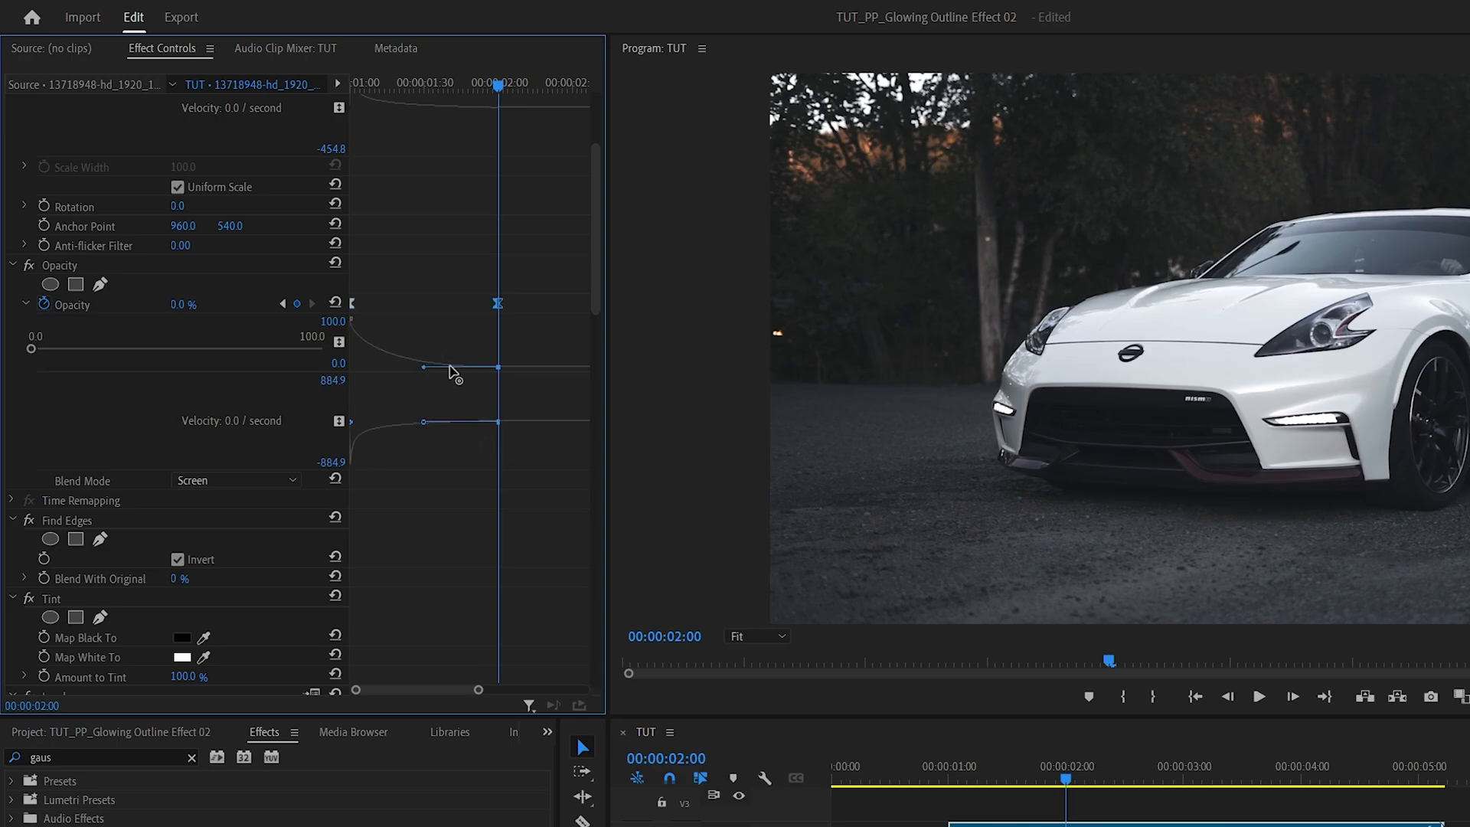